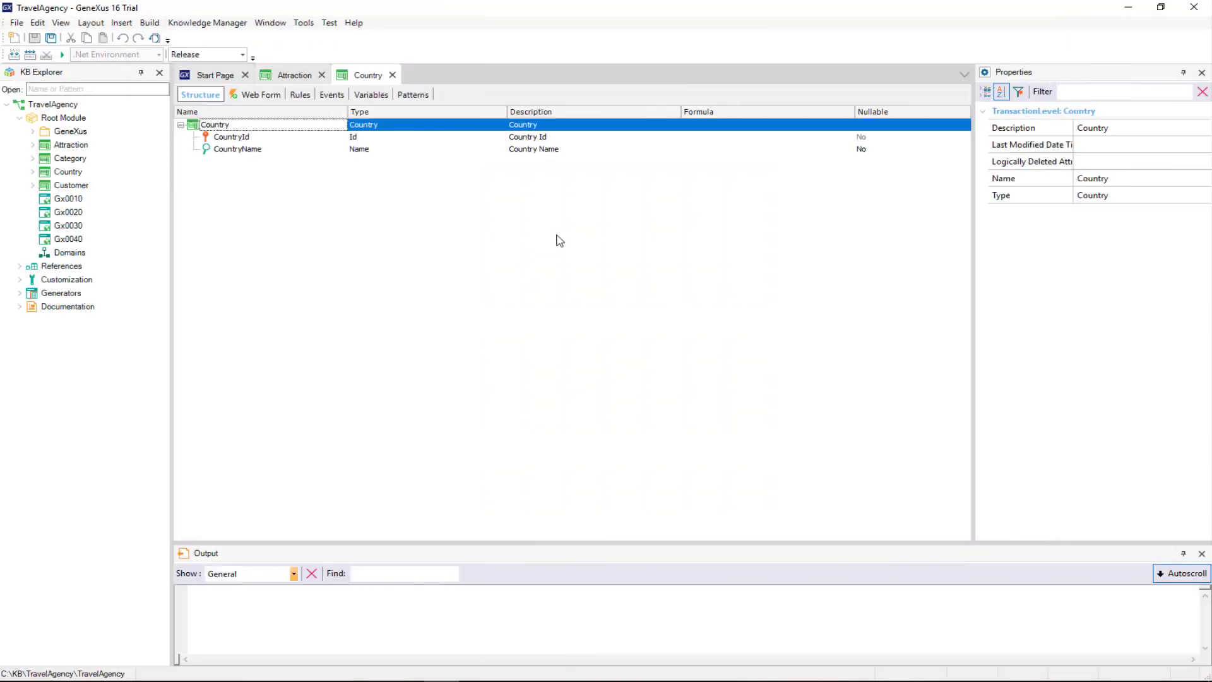
Insert a second level under CountryName in the Country structure and name it City
click(238, 149)
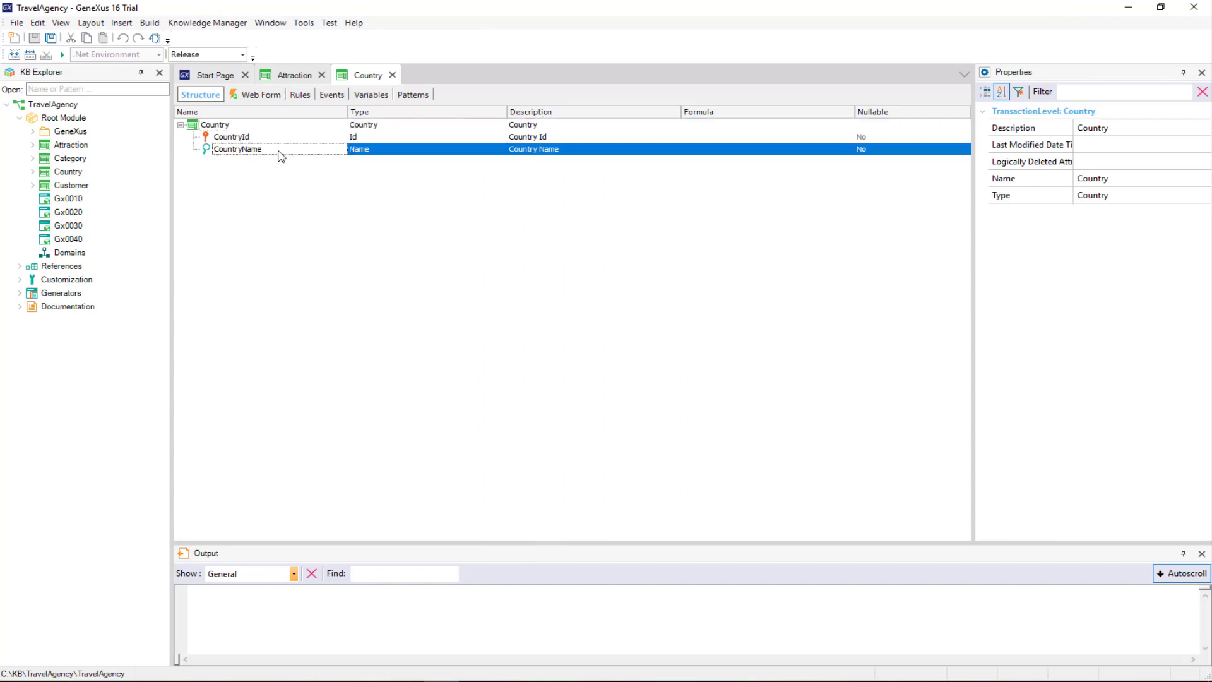
right_click(240, 148)
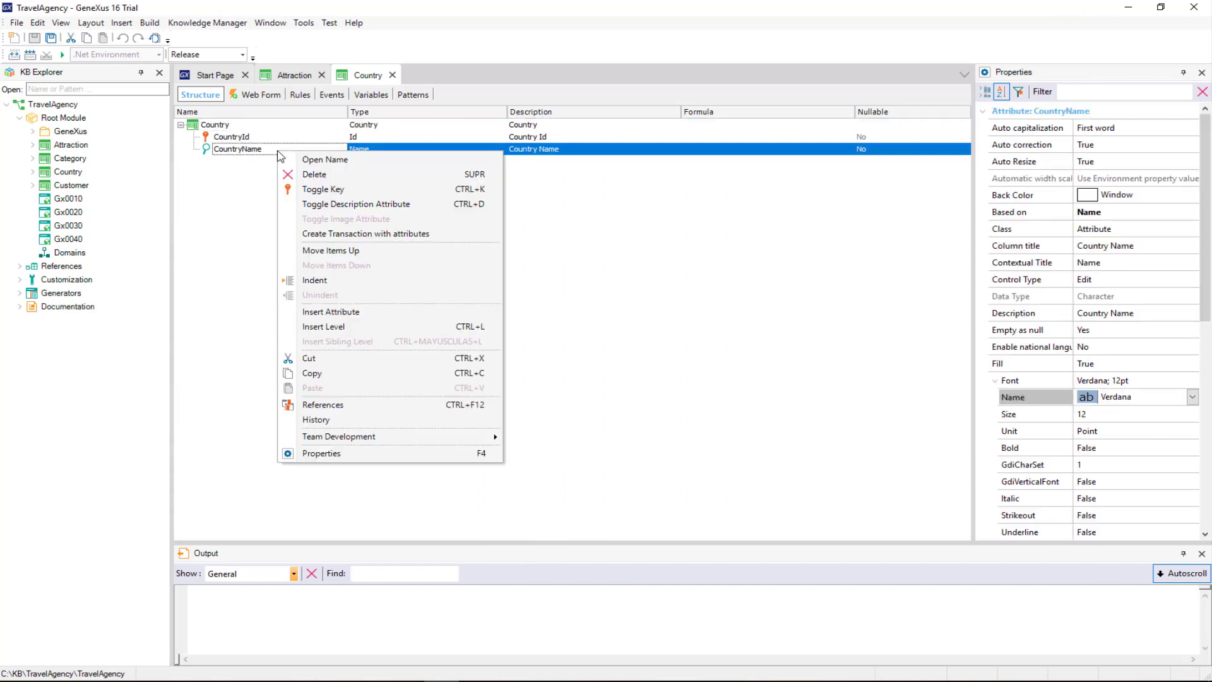
mouse_move(367, 326)
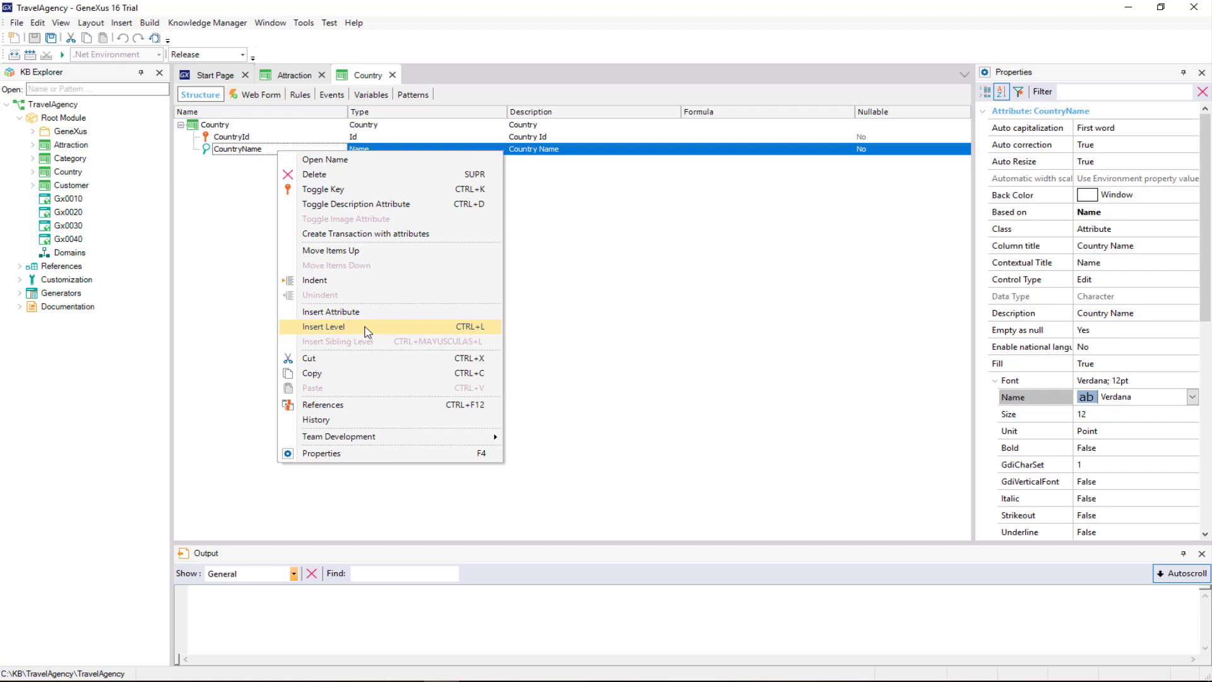
click(324, 327)
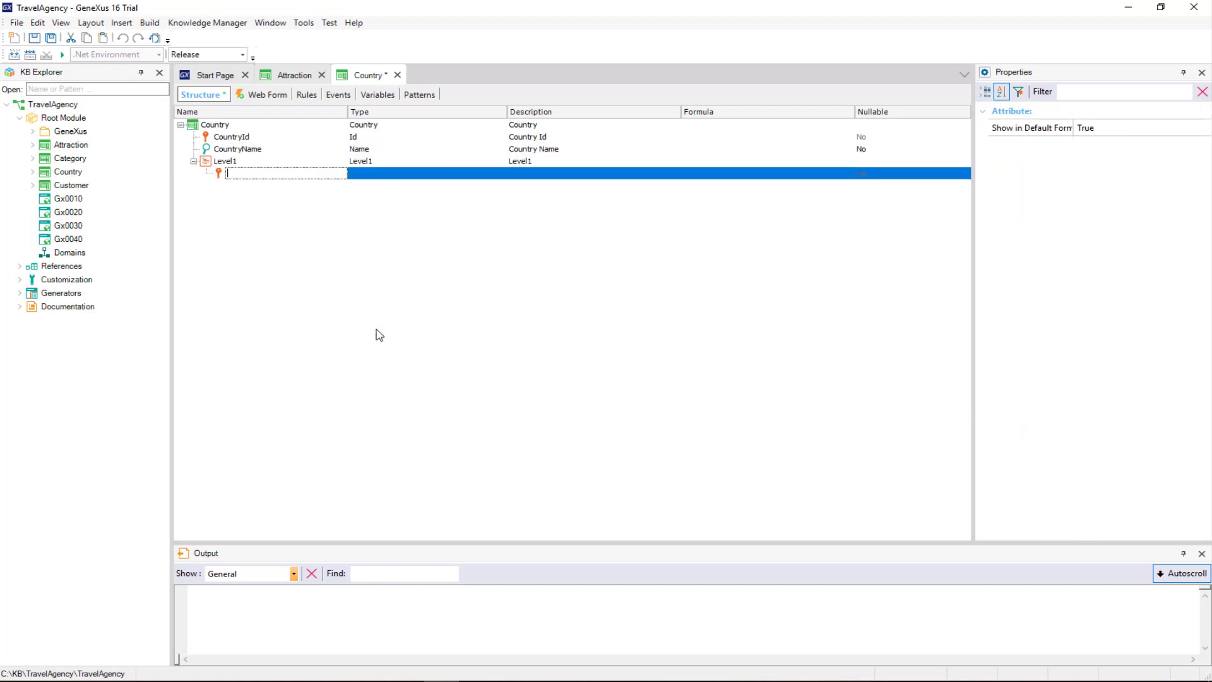
mouse_move(244, 171)
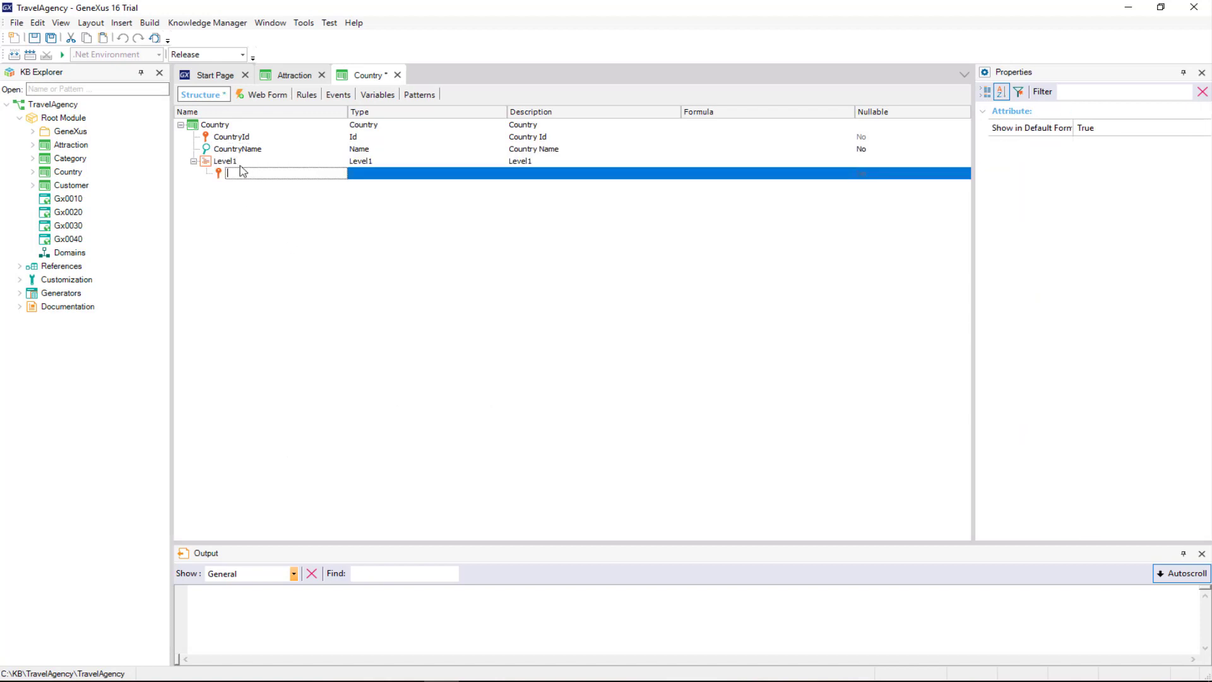
click(225, 161)
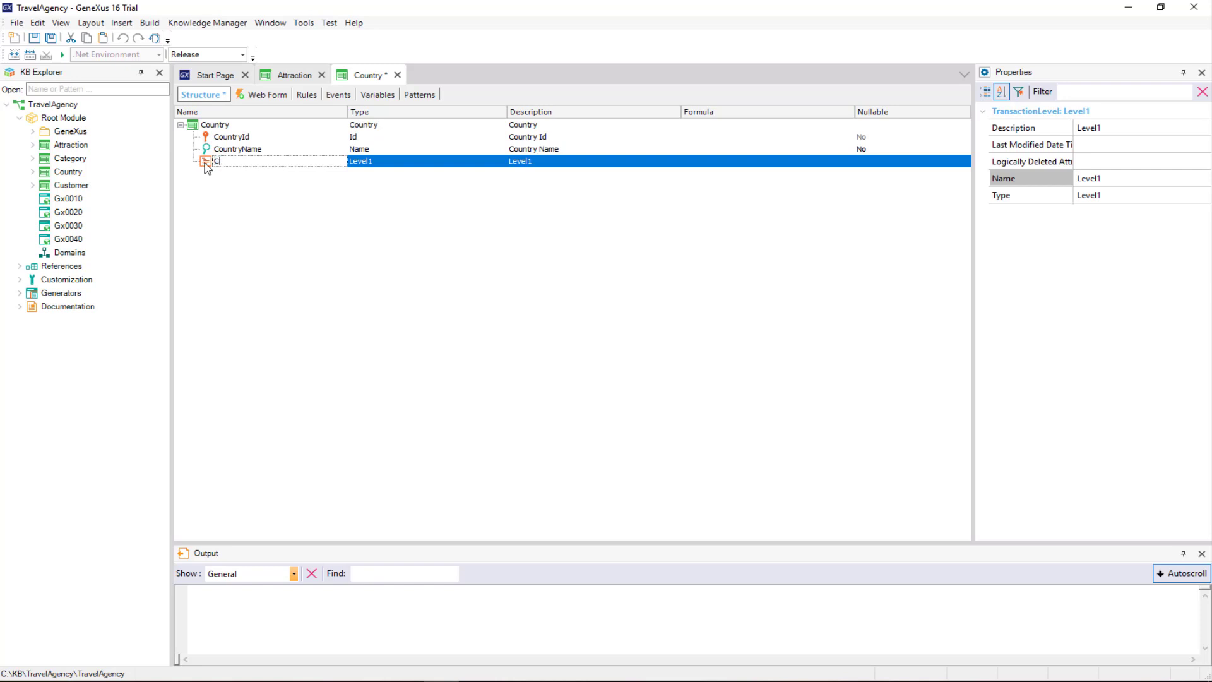
text(City)
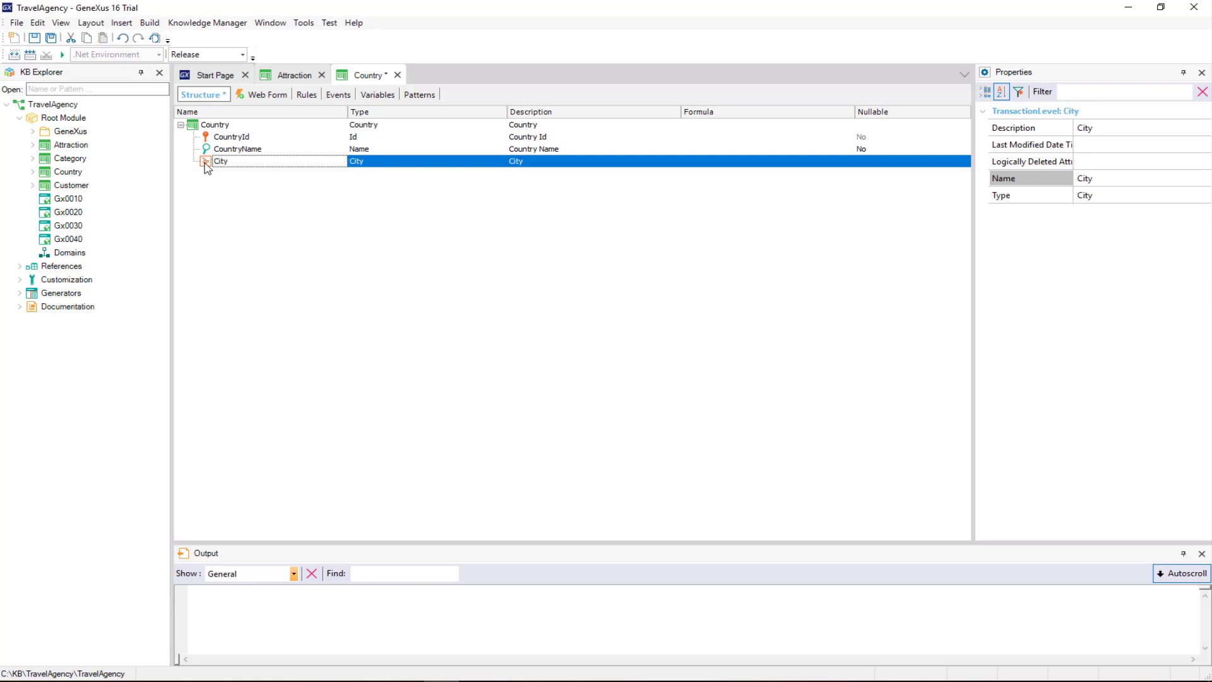
Add key attribute CityId (type Id) and attribute CityName (type Name) to the City level
click(206, 161)
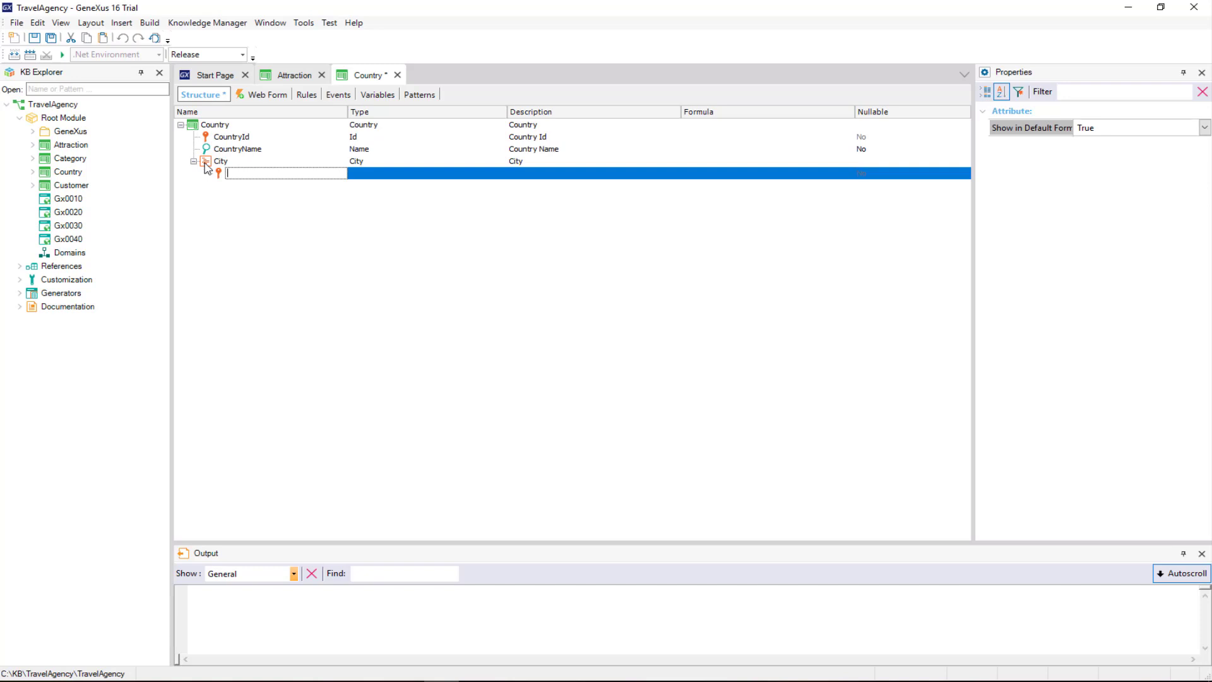
text(CountryCity)
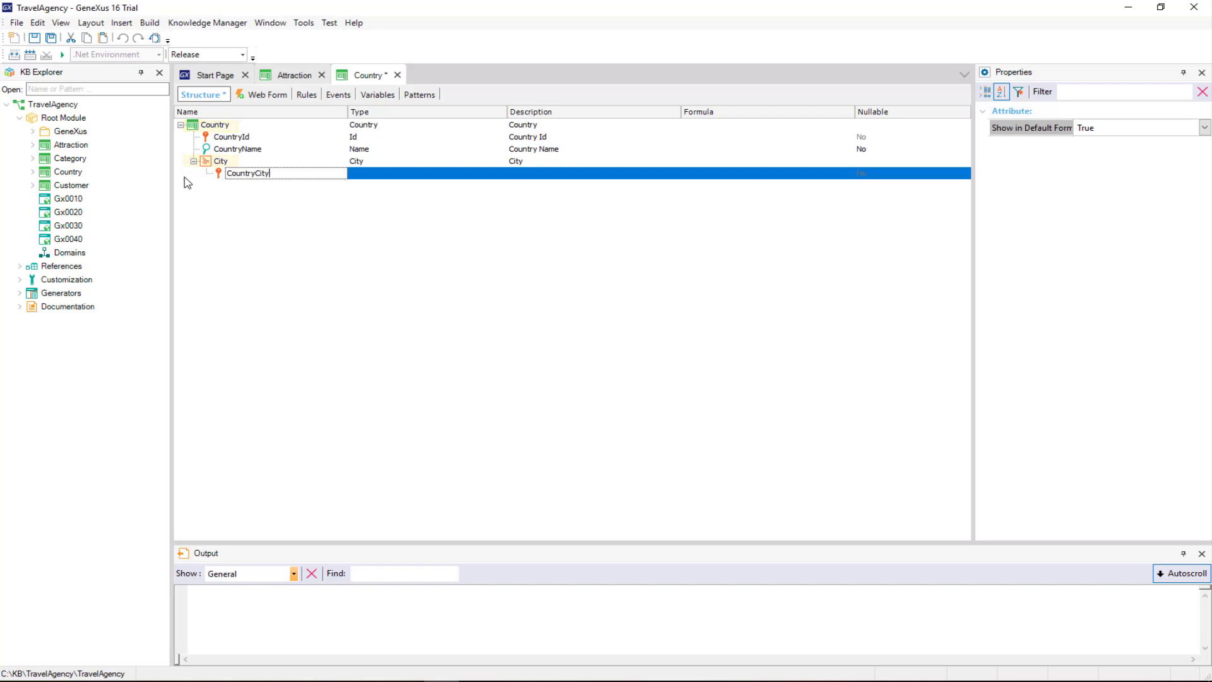
text(Id)
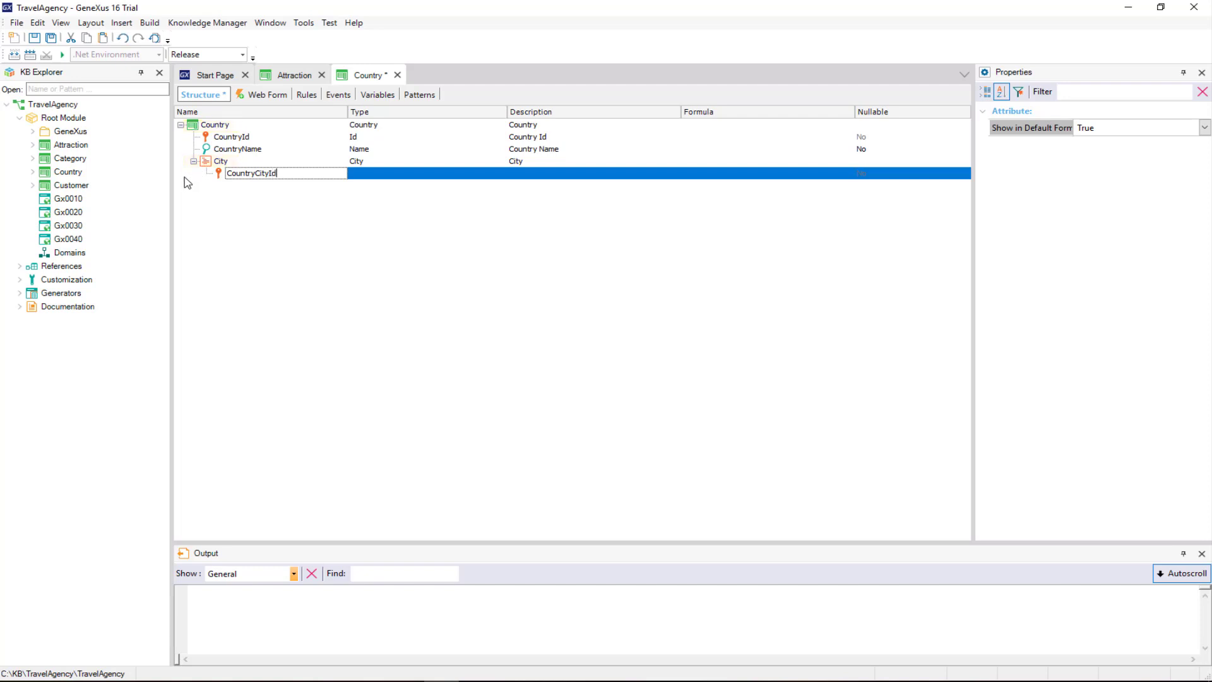
text(City)
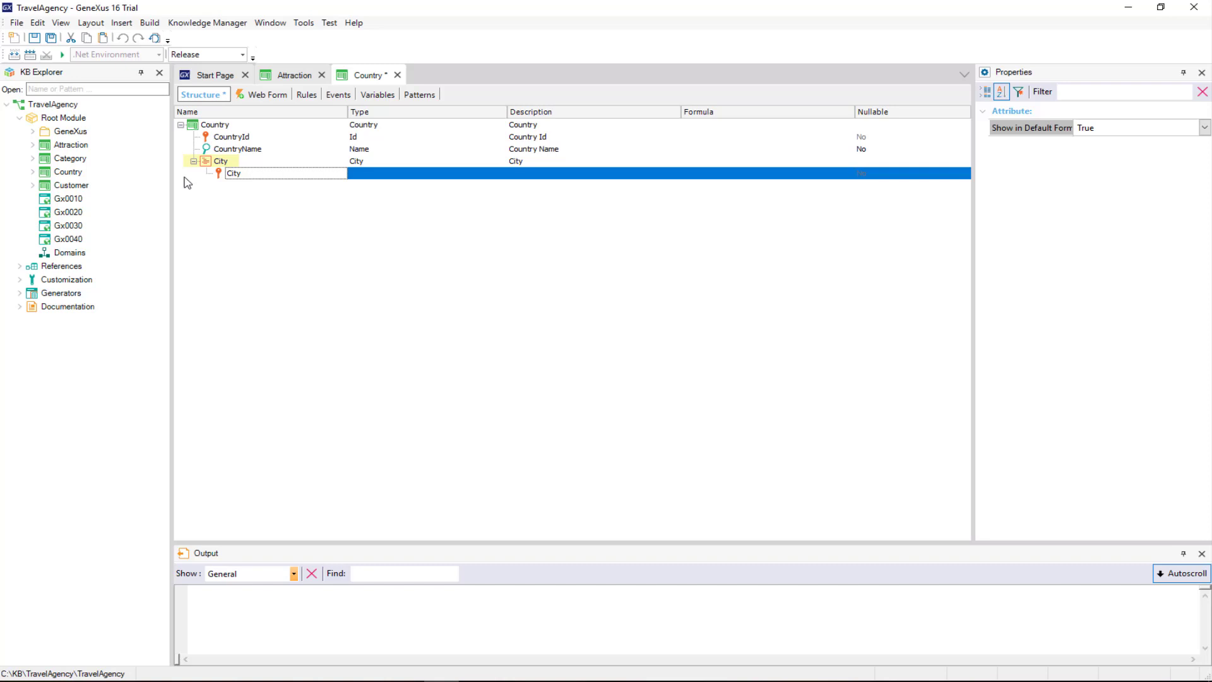
click(236, 173)
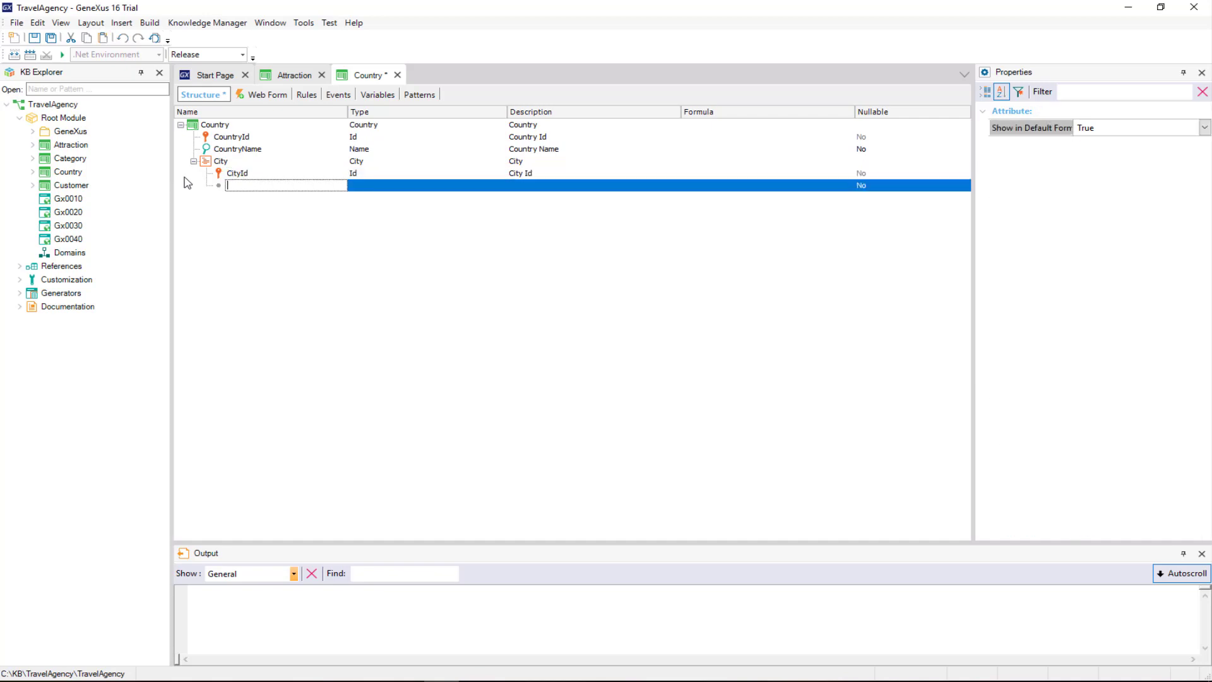
text(CityName)
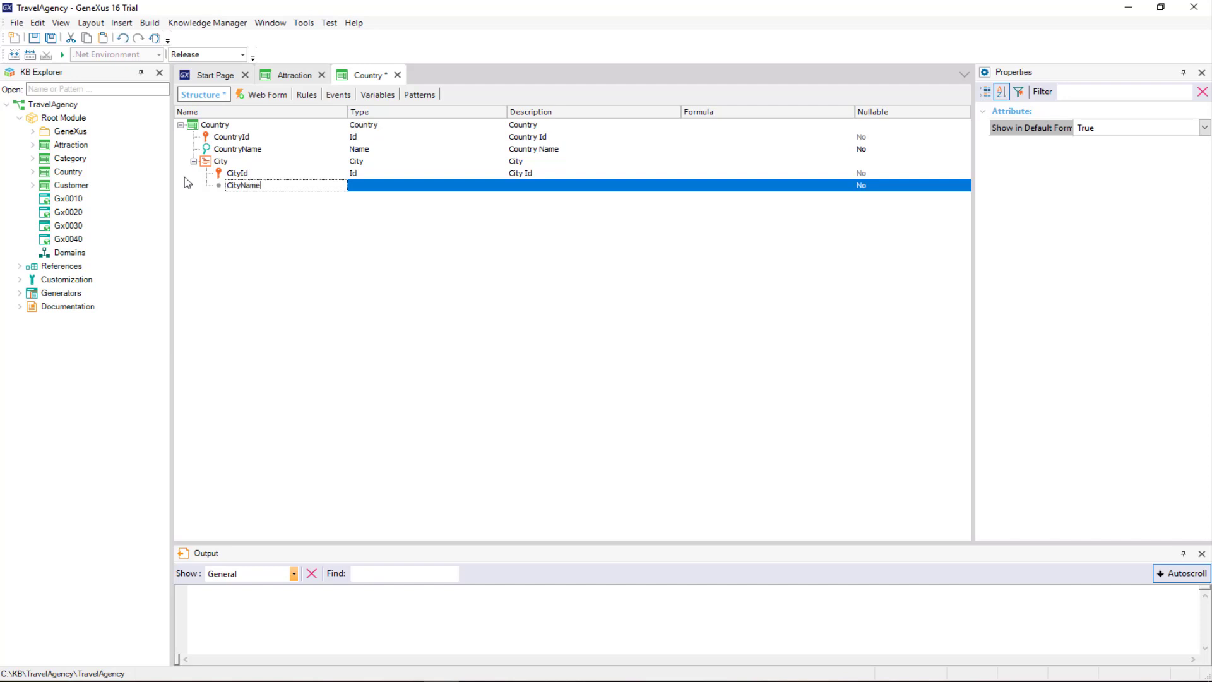
click(35, 38)
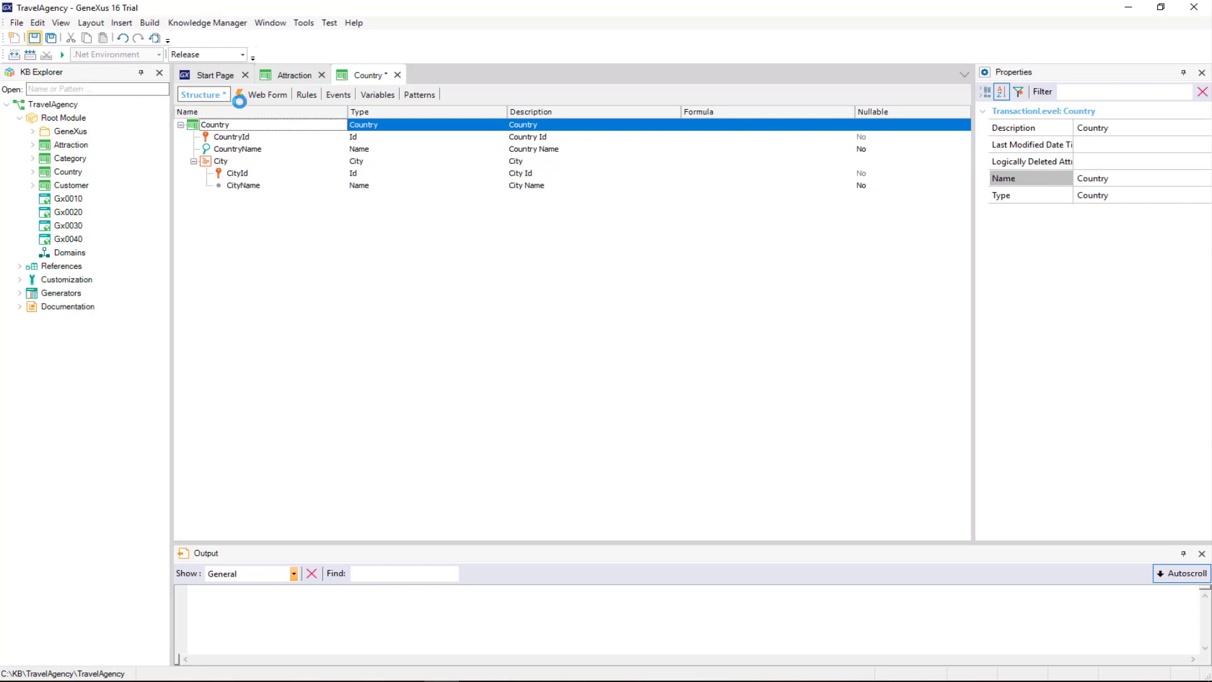
View the Country Web Form showing the new City grid with Id and Name
click(257, 94)
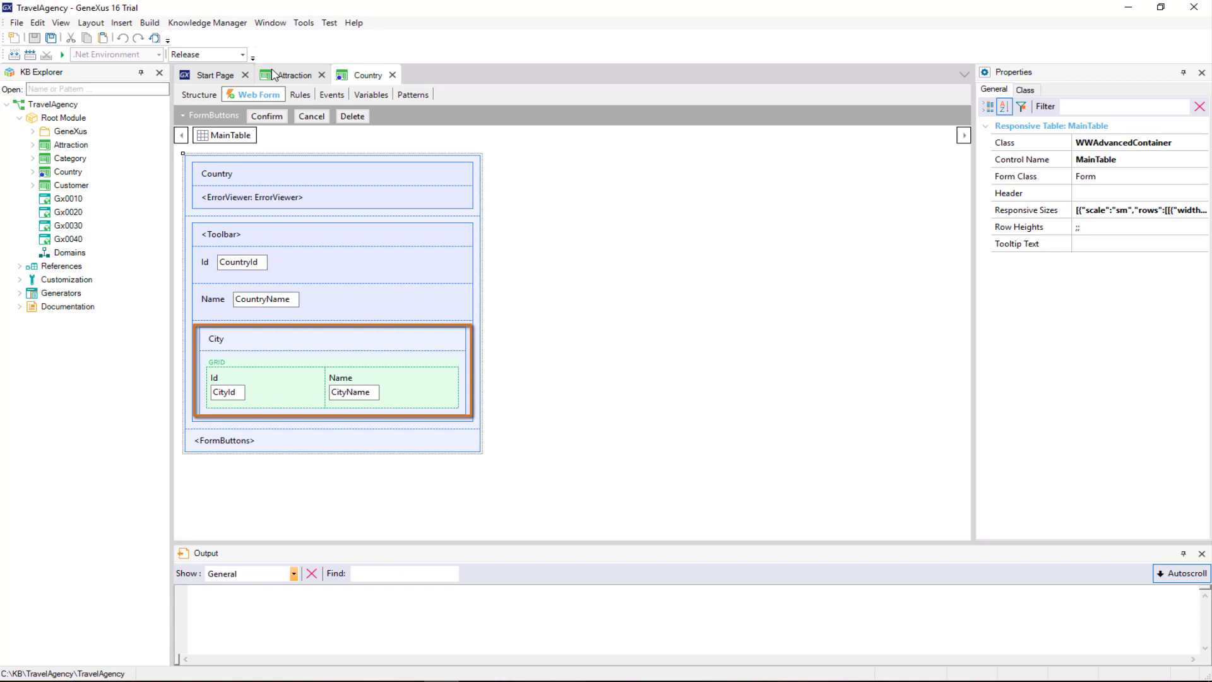
mouse_move(270, 76)
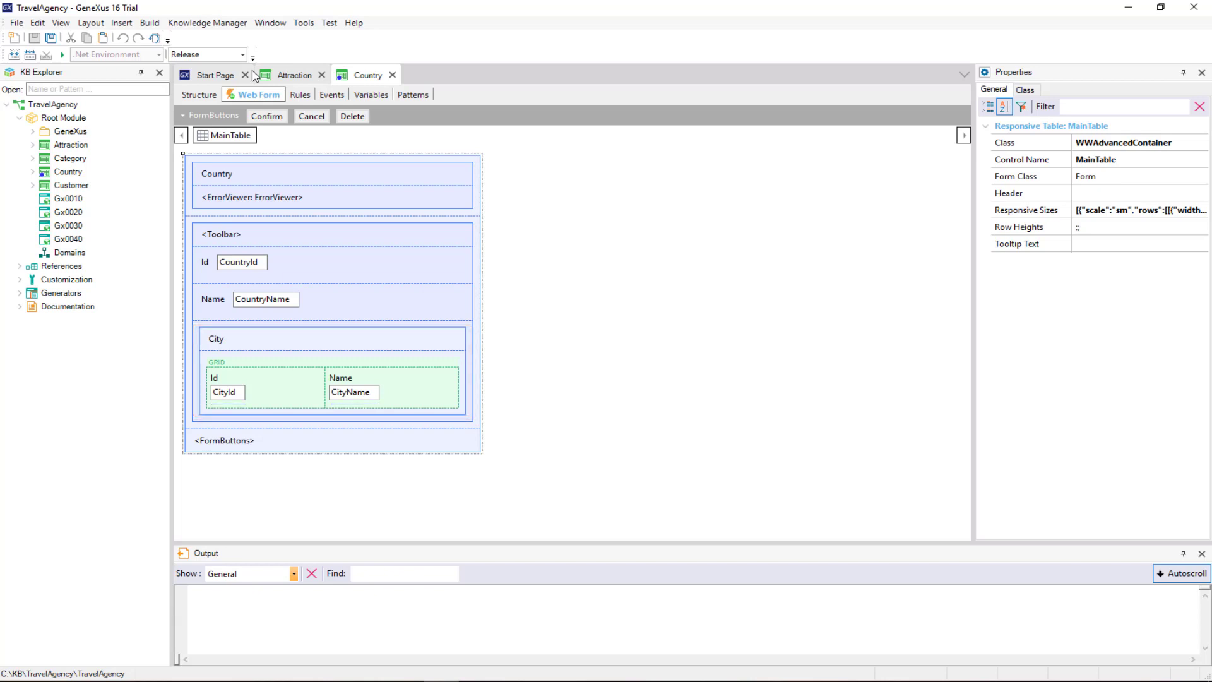
click(200, 94)
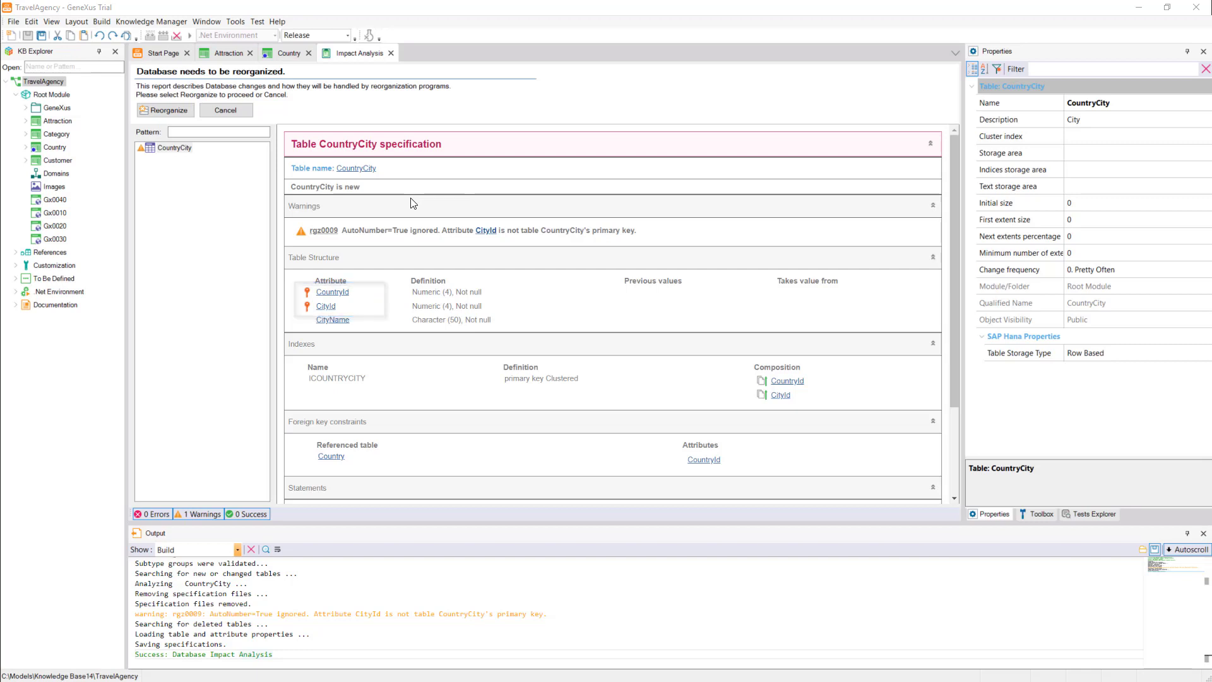
Approve the reorganization that creates the CountryCity table
click(164, 110)
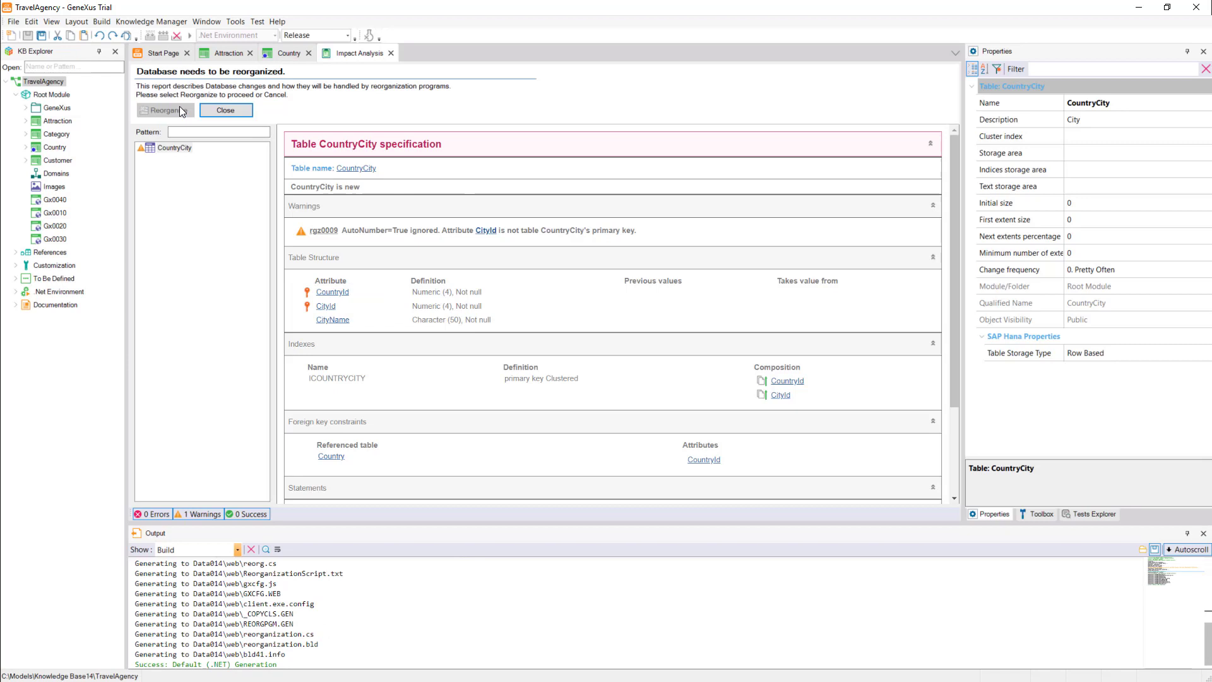
click(161, 110)
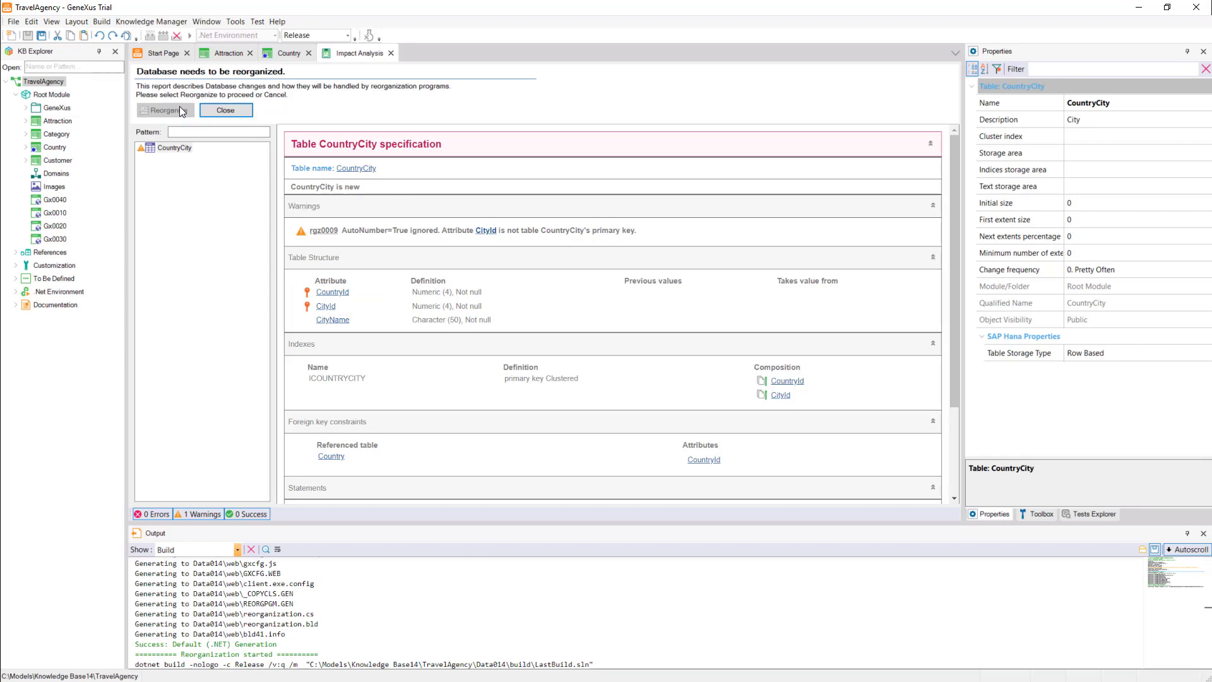
click(163, 110)
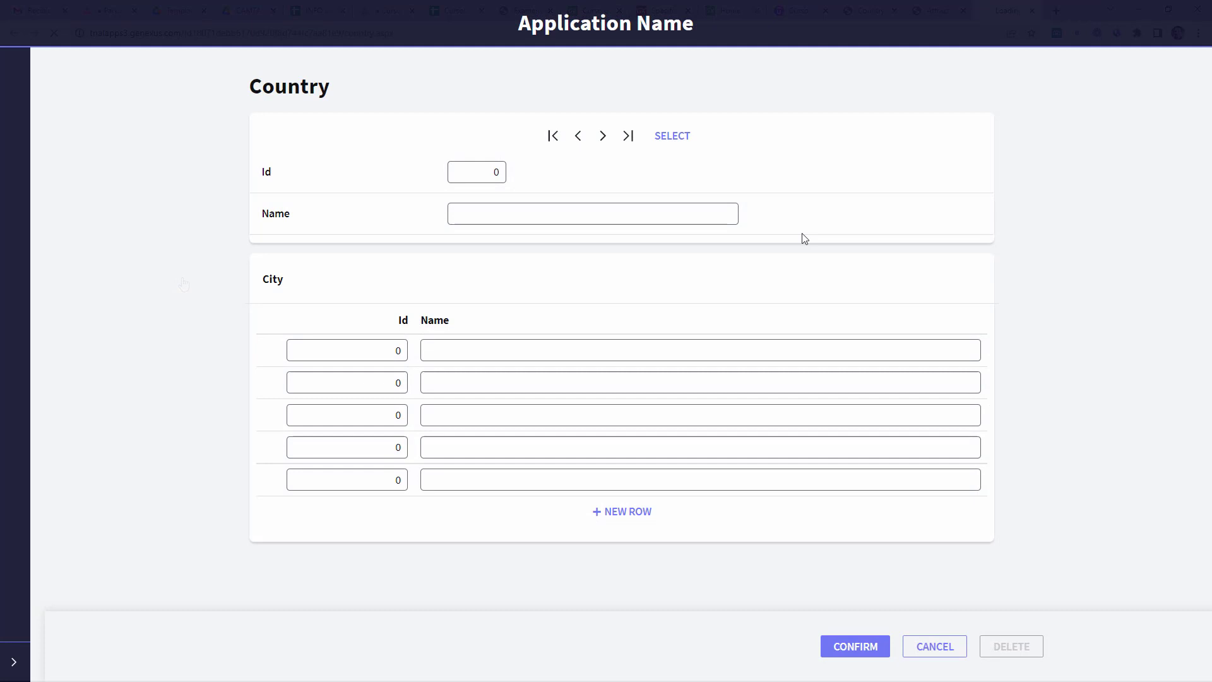
Save Brazil with cities Rio de Janeiro and Sao Paulo
click(671, 136)
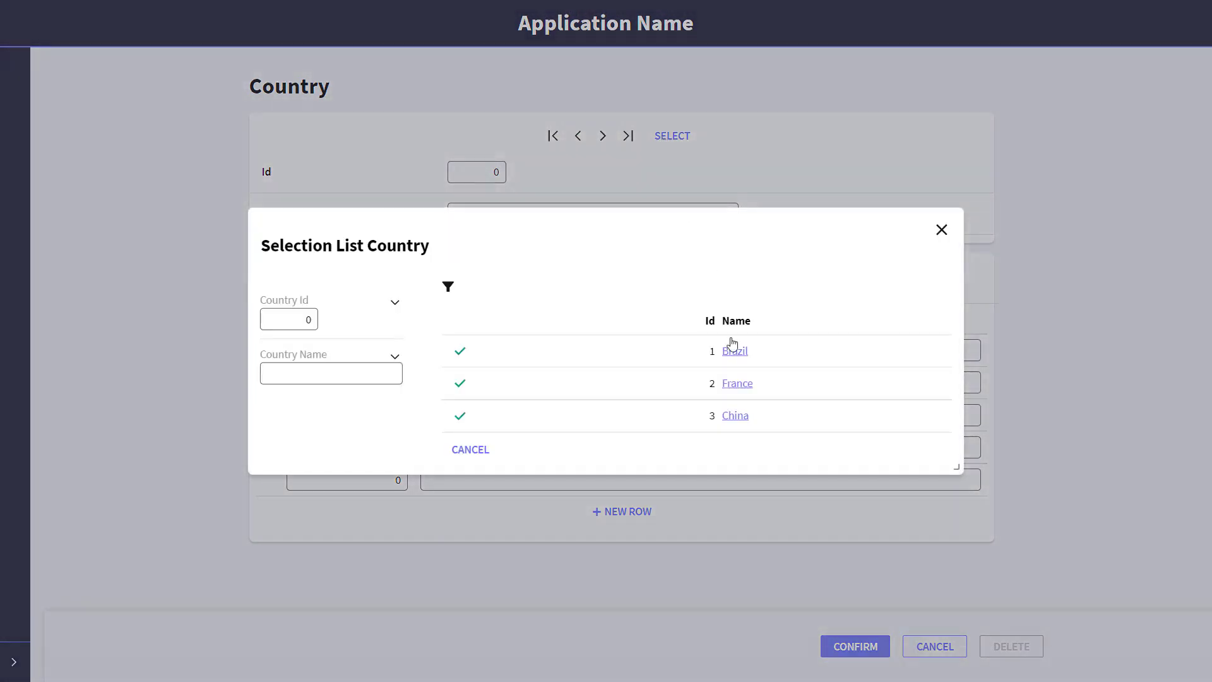
click(734, 351)
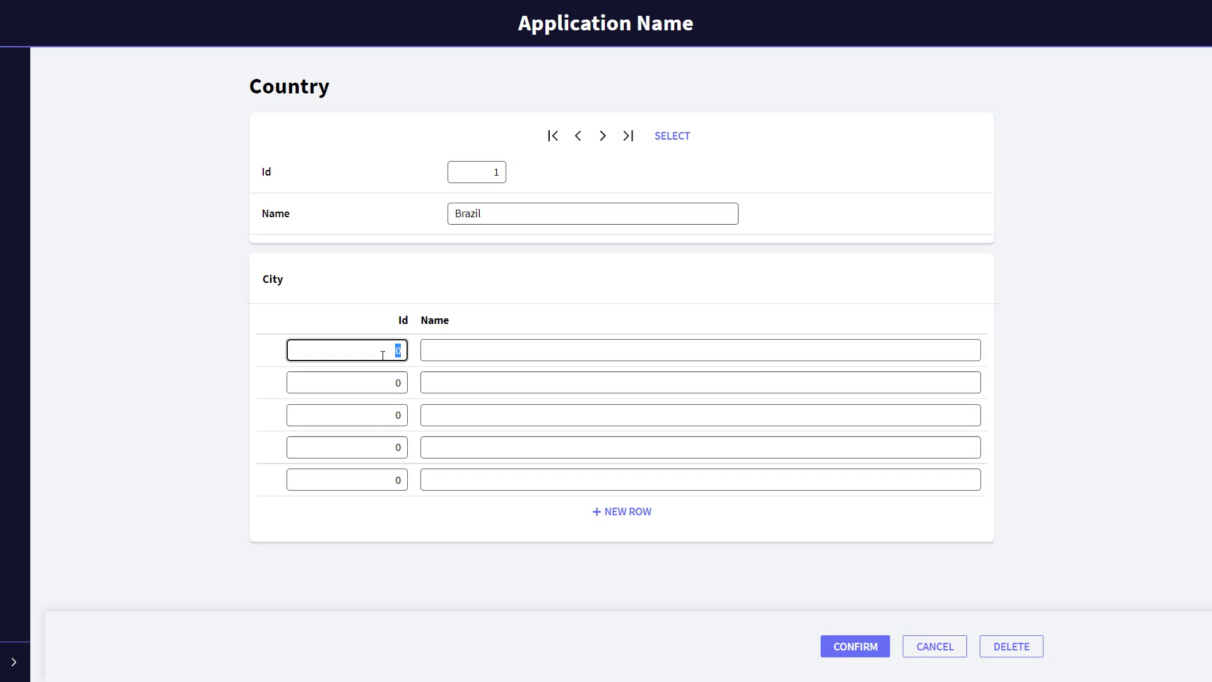
text(Rio de)
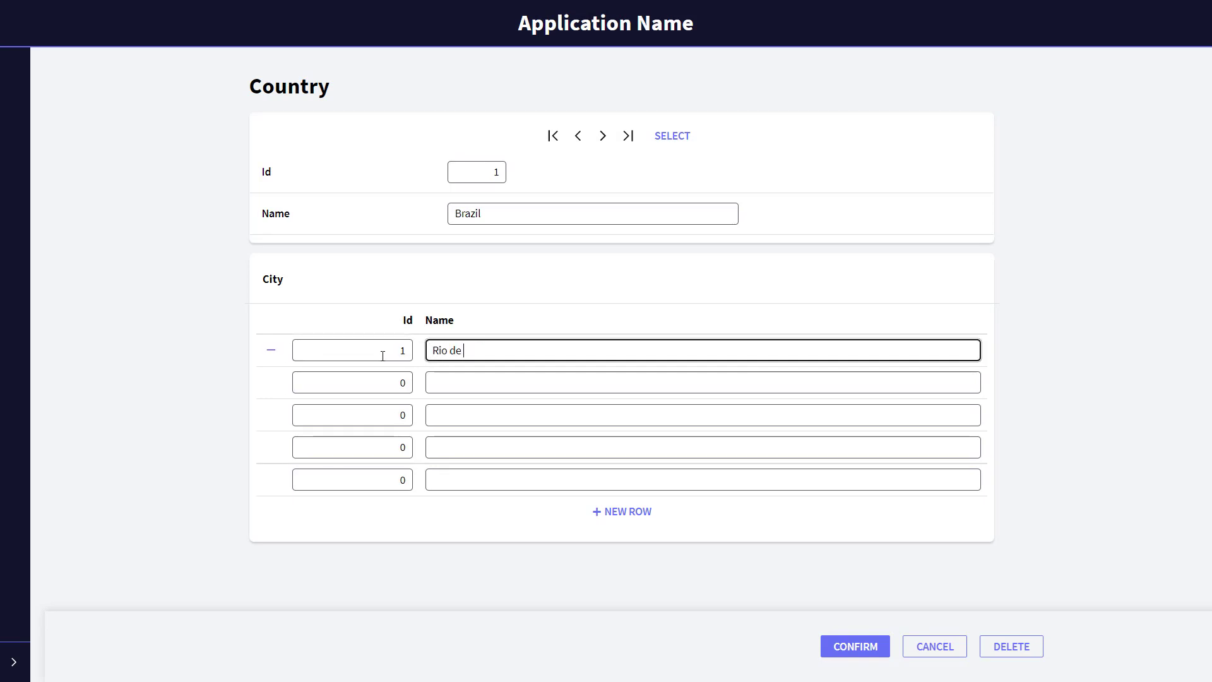
text(Janeiro)
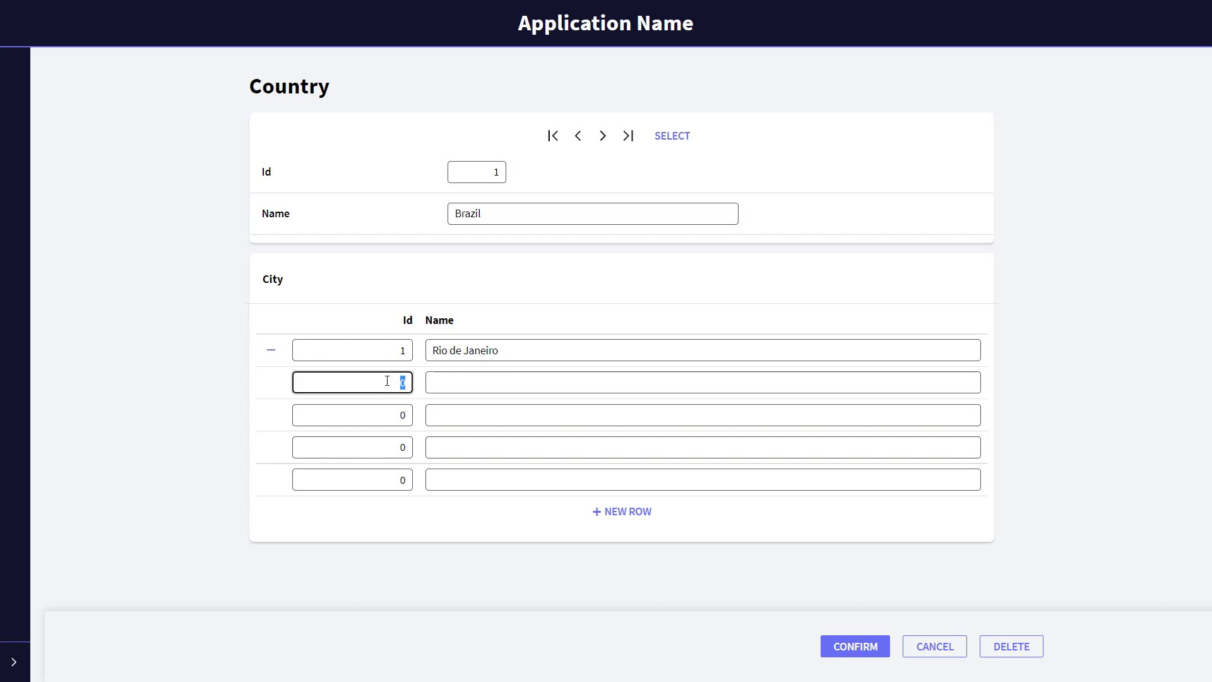
text(Sao)
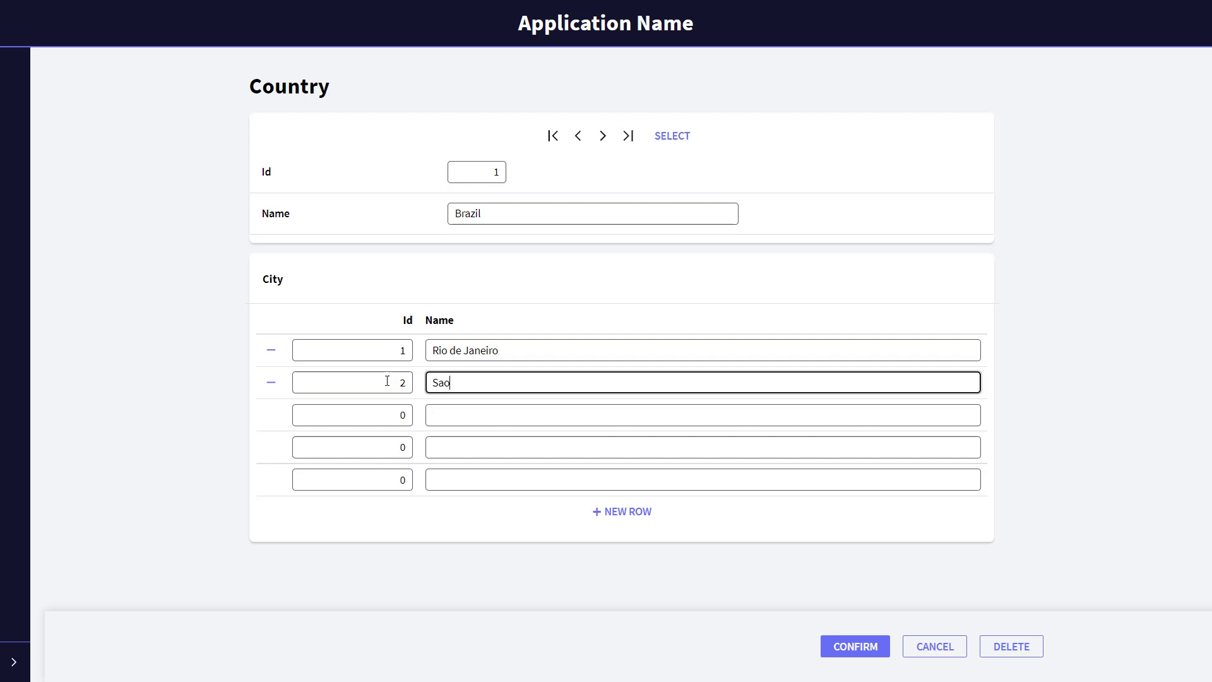
text(Paulo)
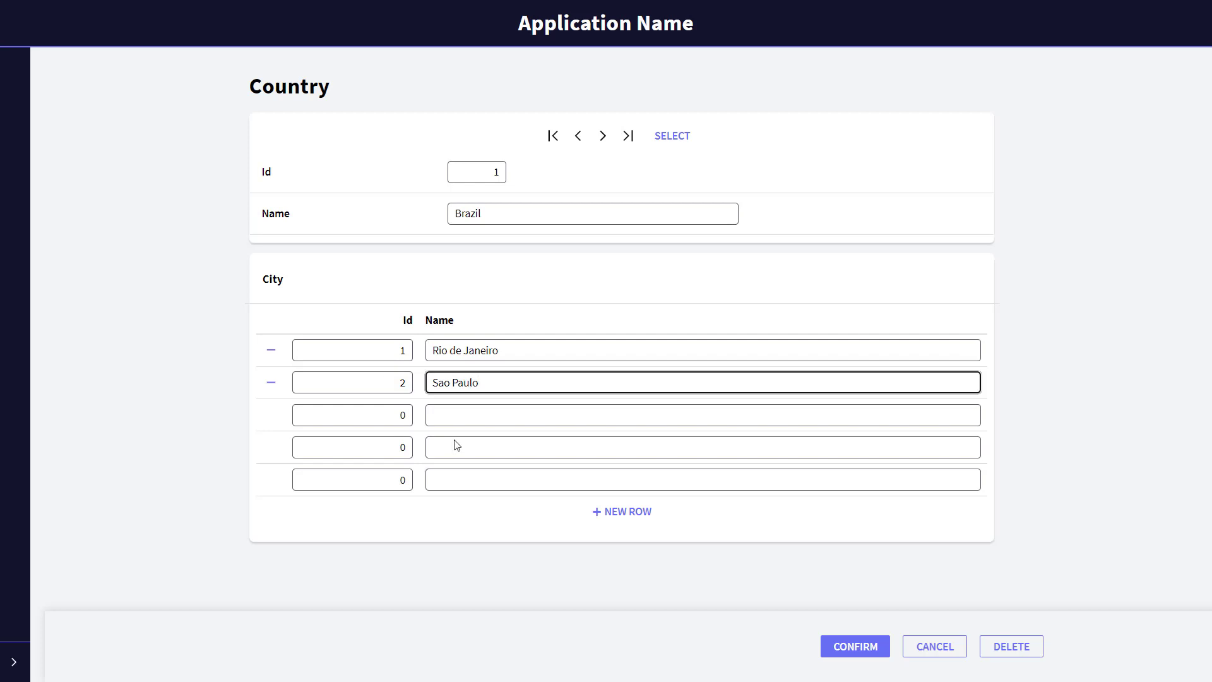
click(847, 645)
text(France)
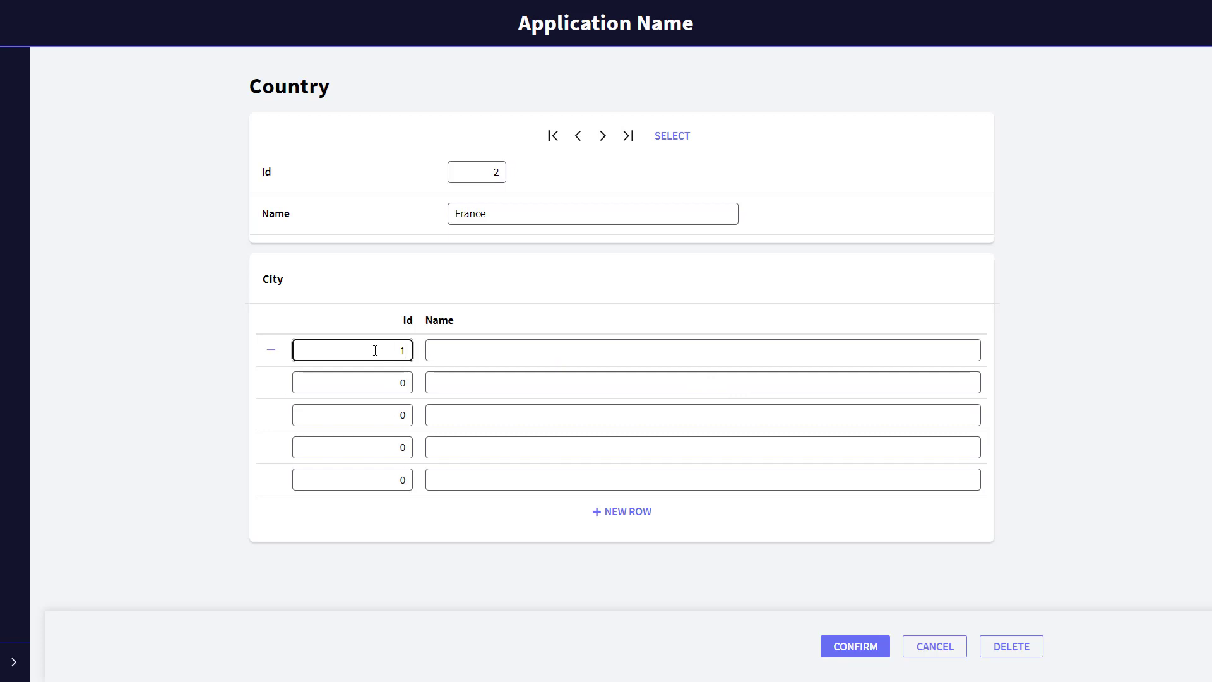
Save France with Paris as its first city
text(Paris)
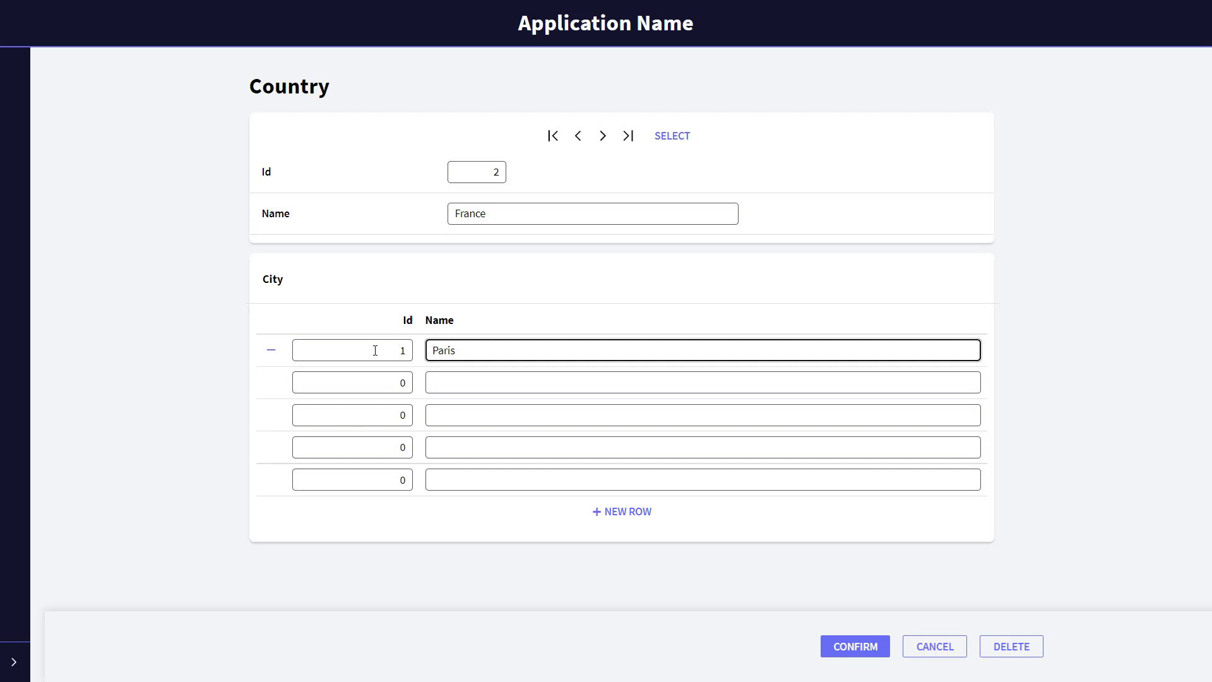
click(854, 645)
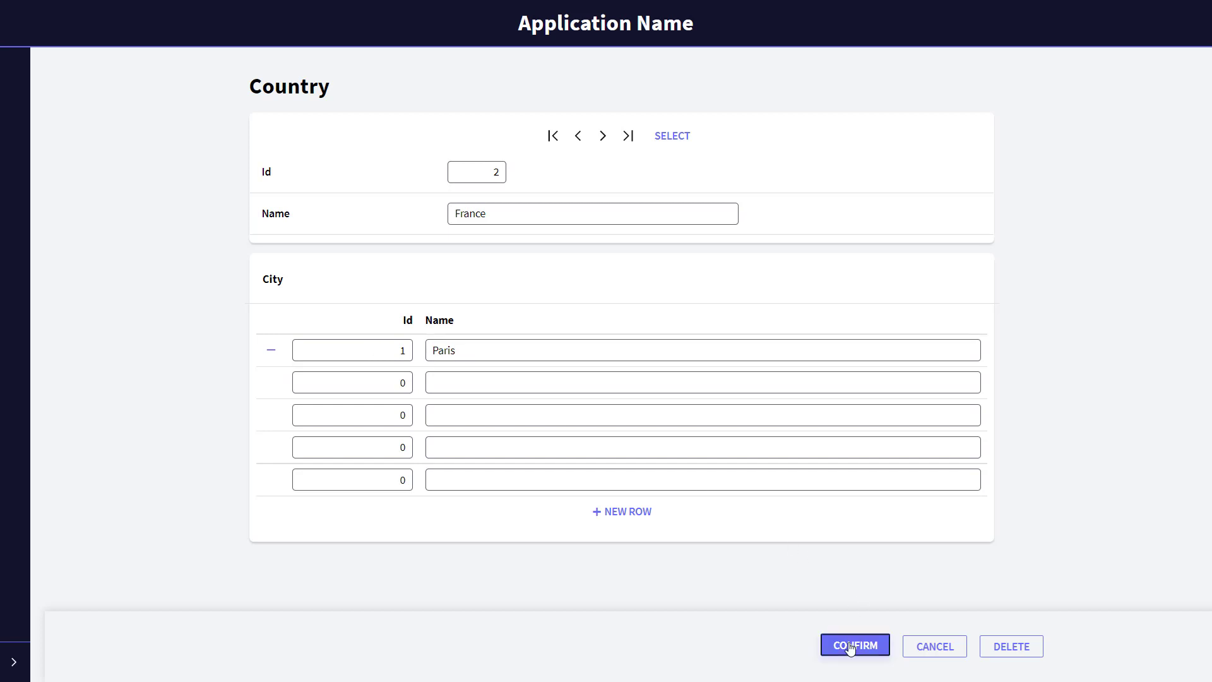
click(855, 644)
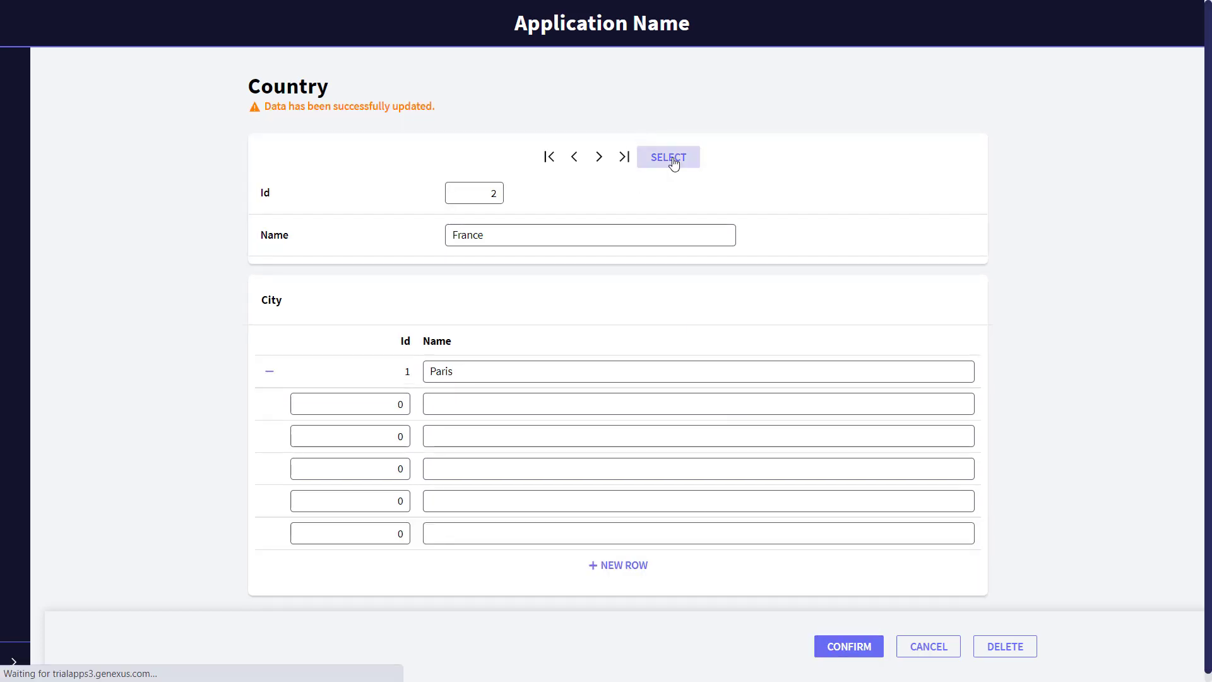
Select China, enter cities Beijing, Shanghai and Hong Kong, and confirm
click(667, 158)
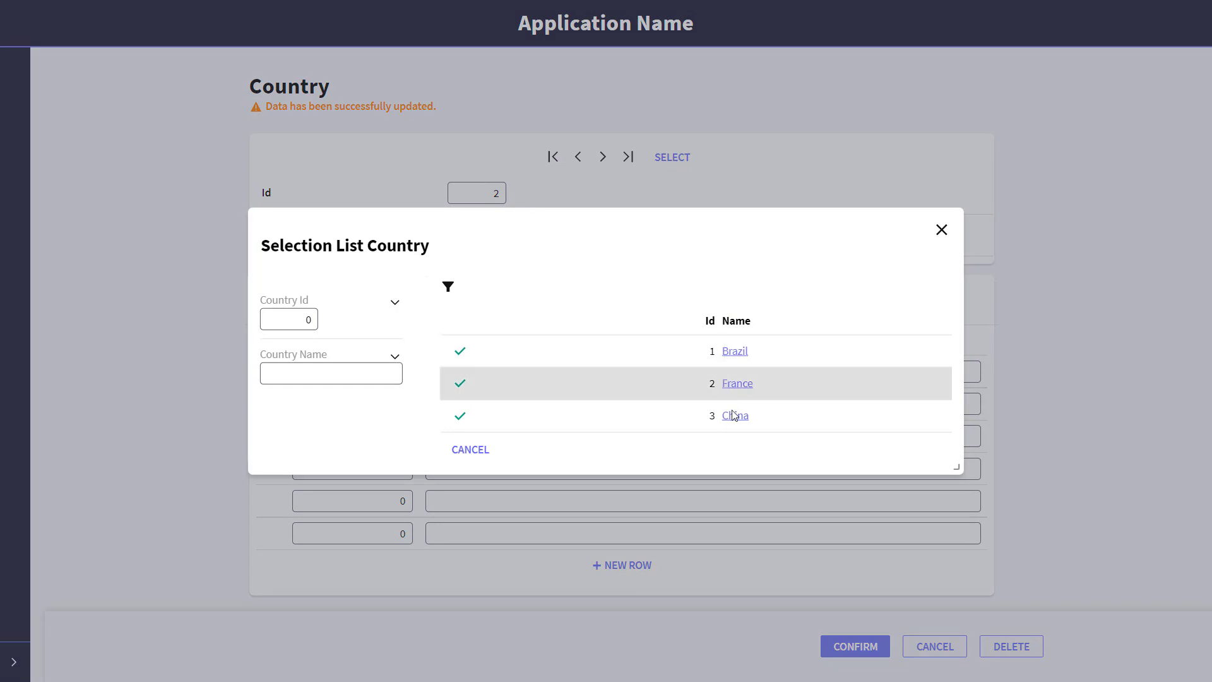
click(734, 416)
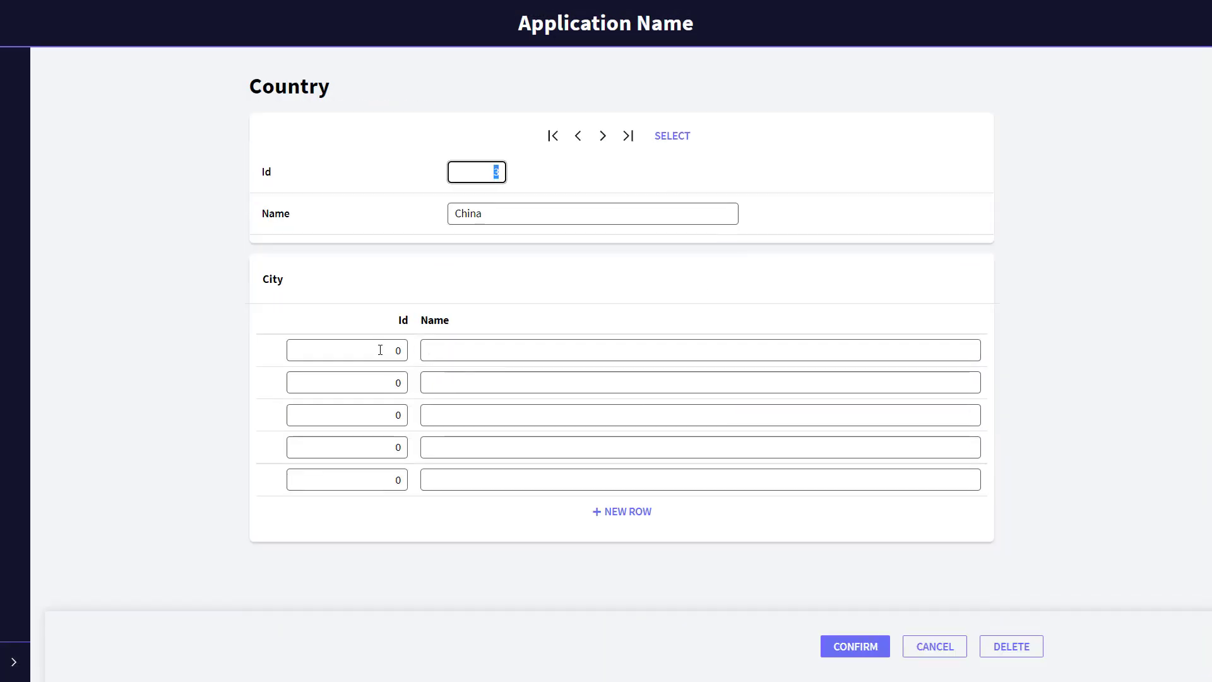
text(B)
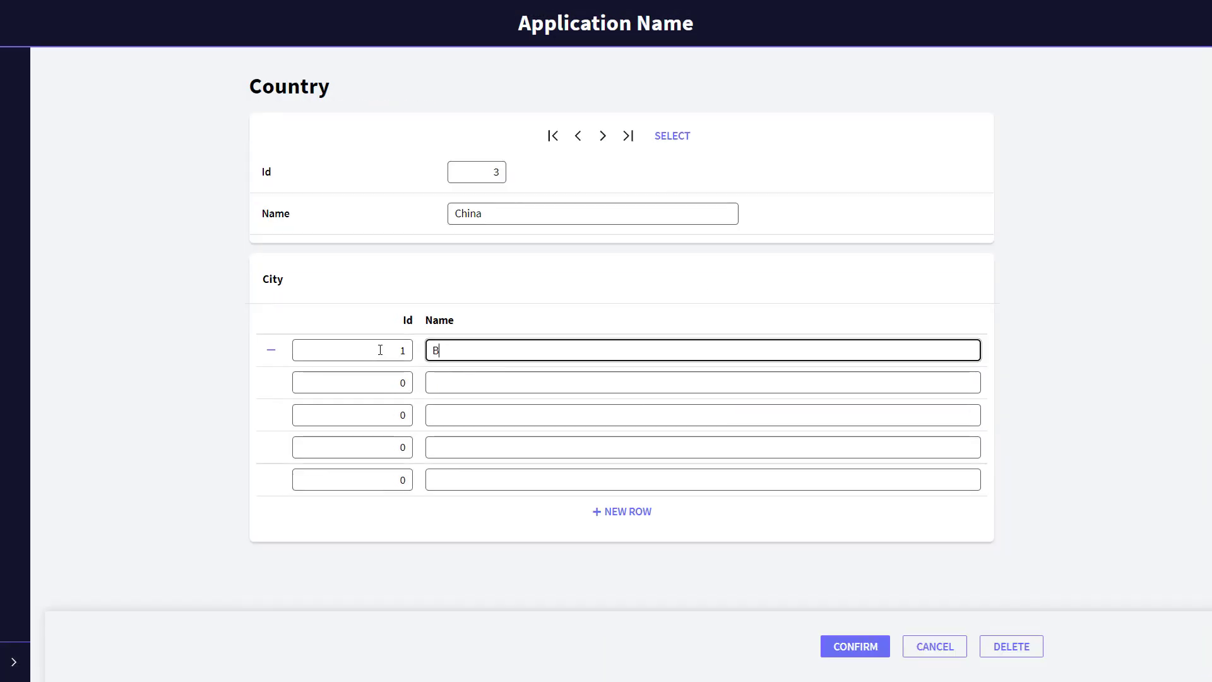
text(eijing)
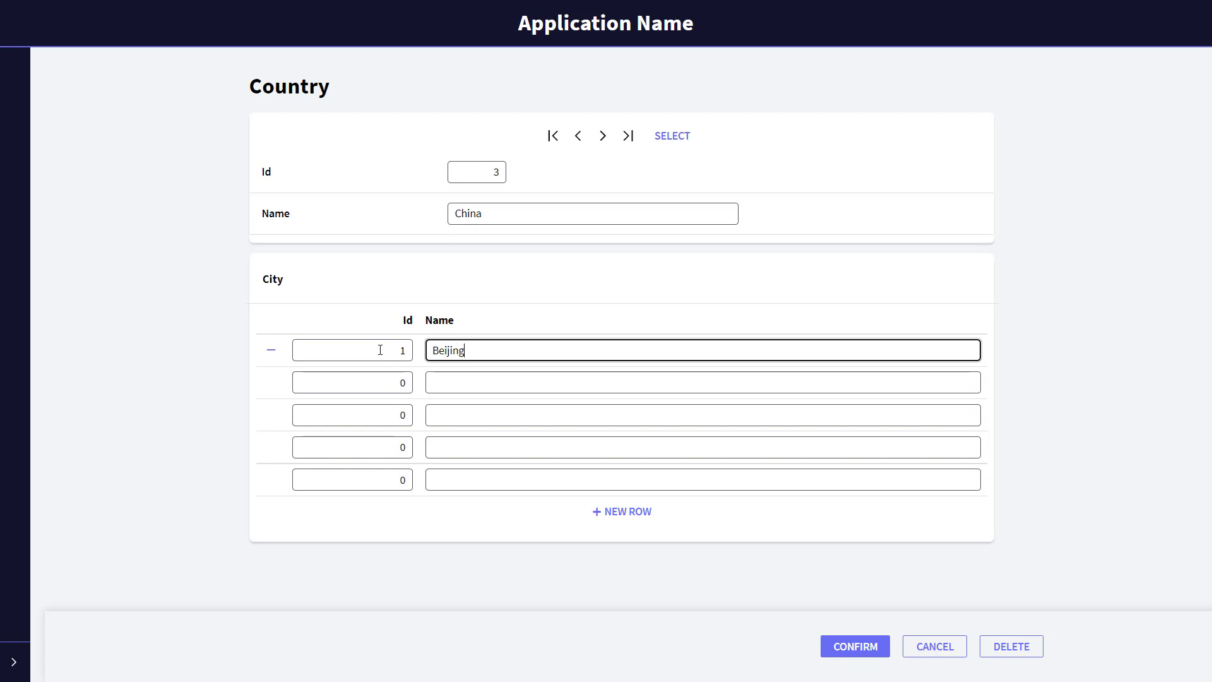
click(352, 382)
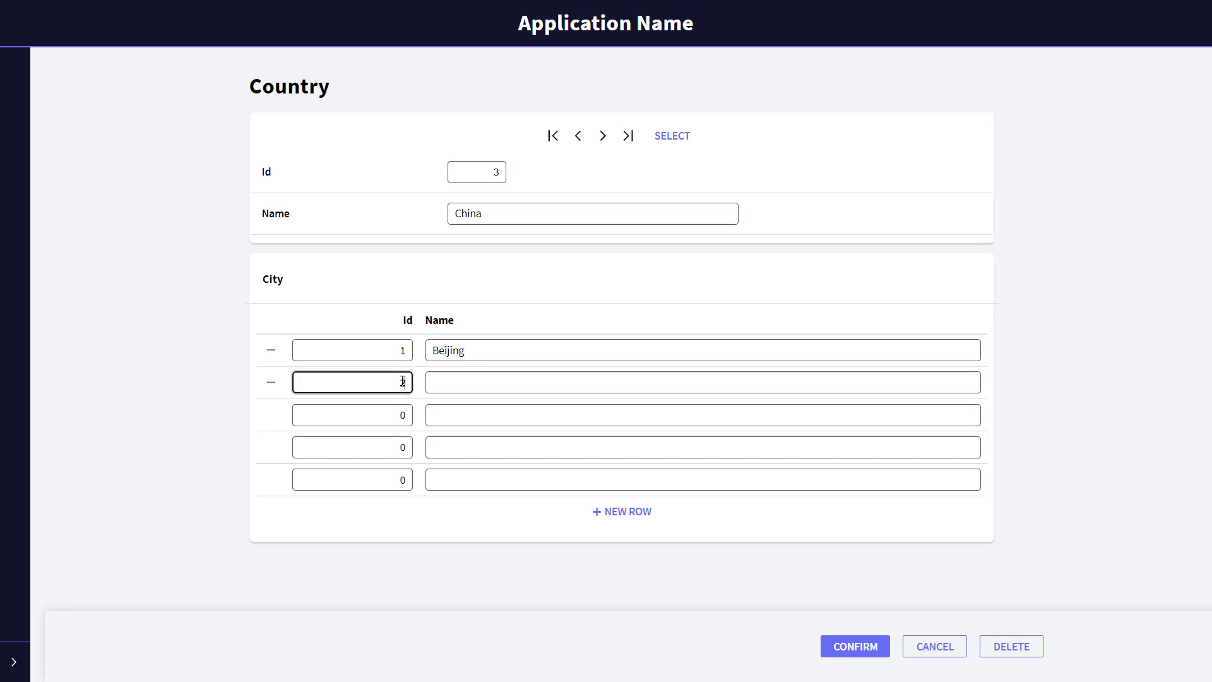
text(Shanghai)
click(353, 414)
text(3)
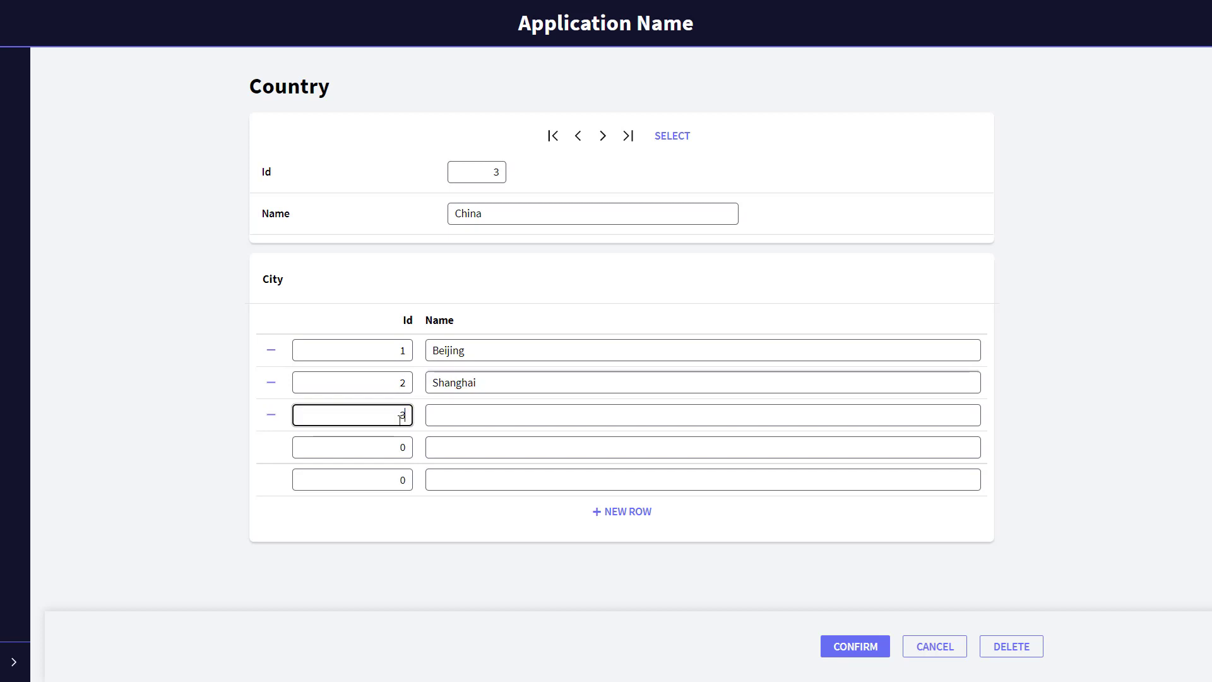
text(Hong Ko)
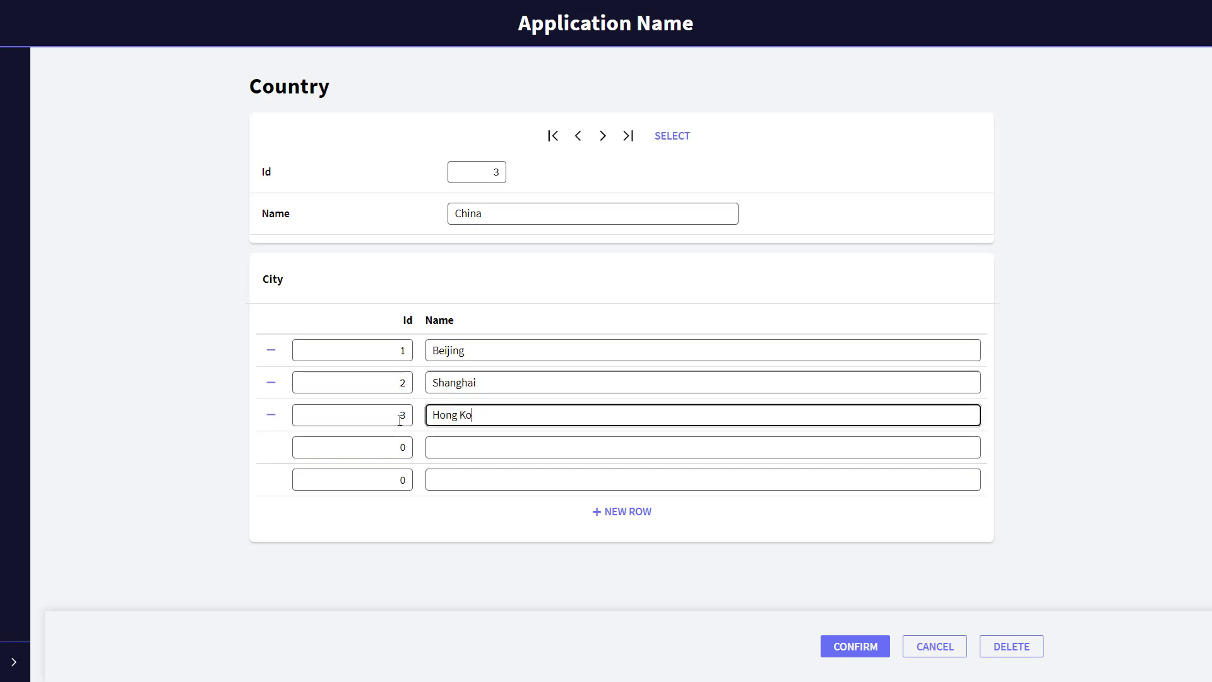
text(ng)
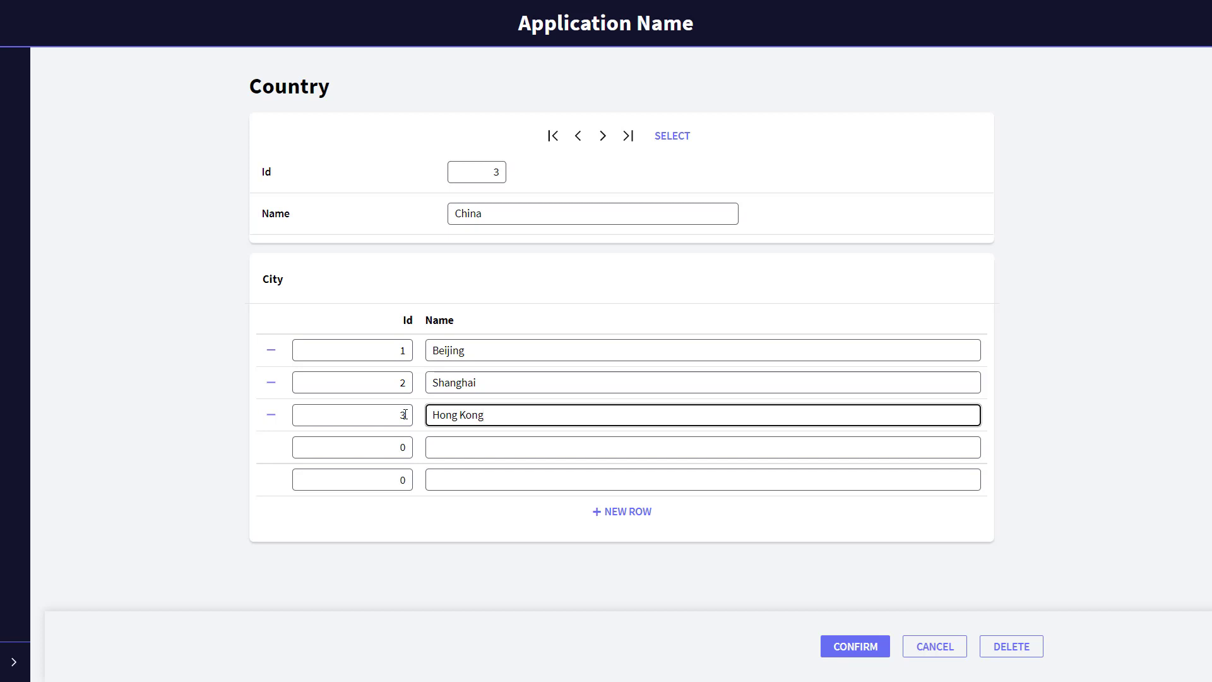
click(854, 645)
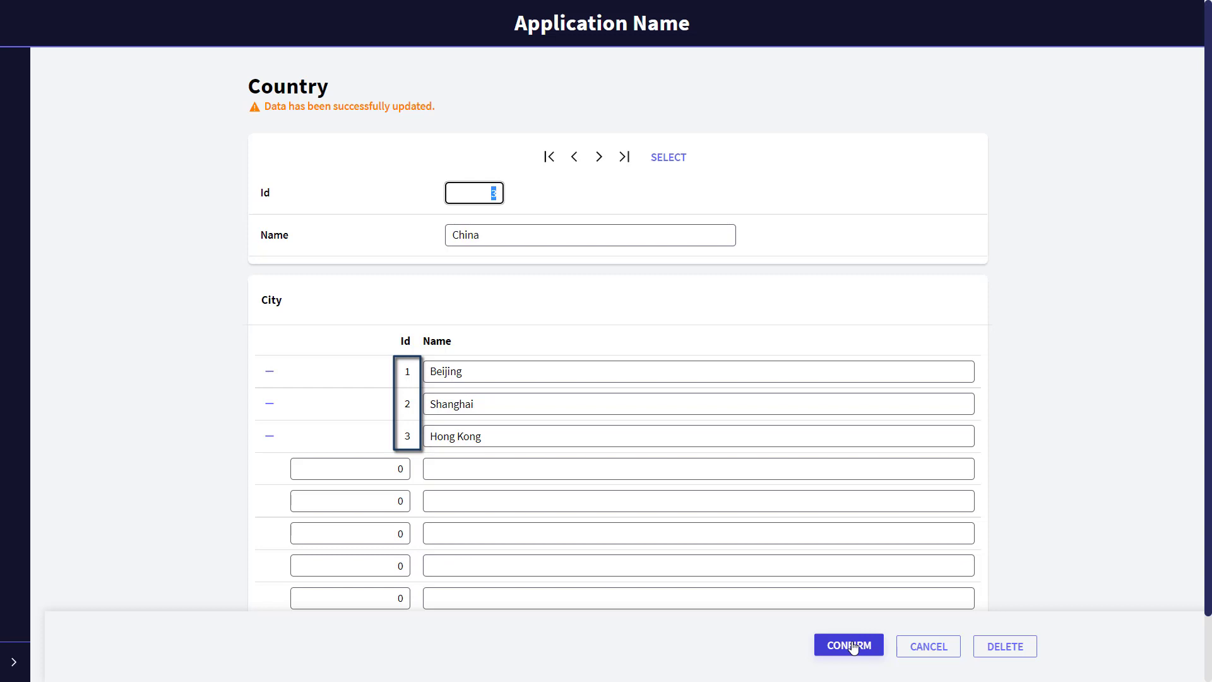
click(589, 235)
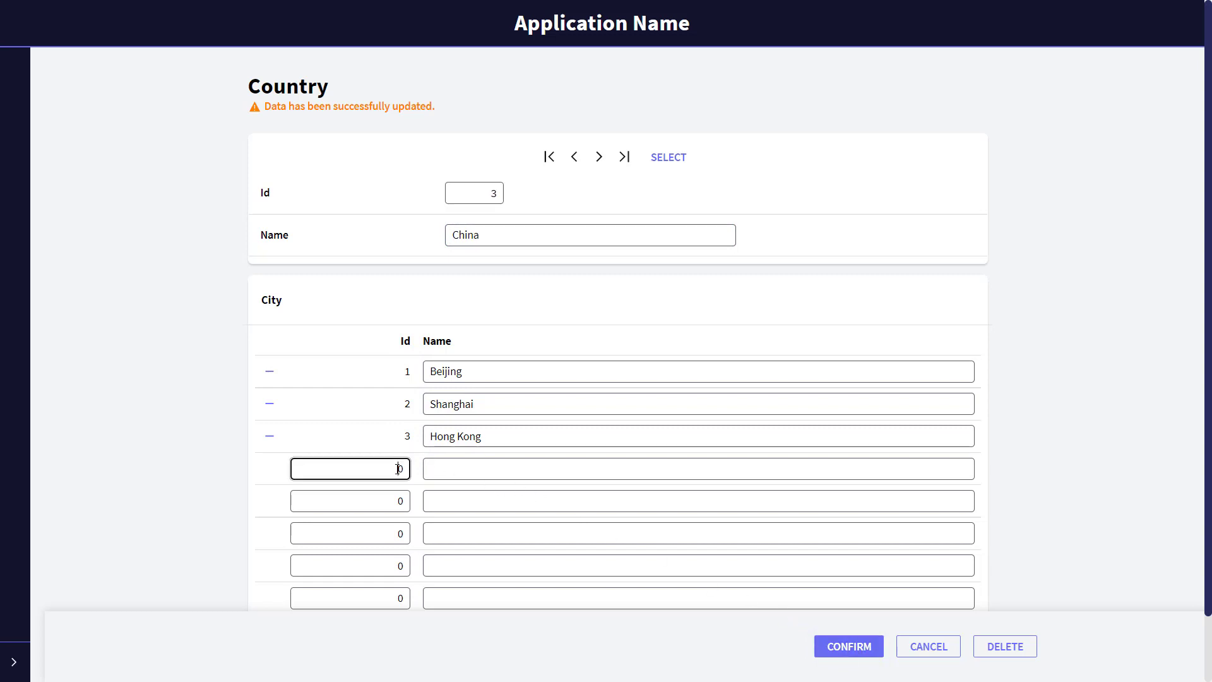
text(1)
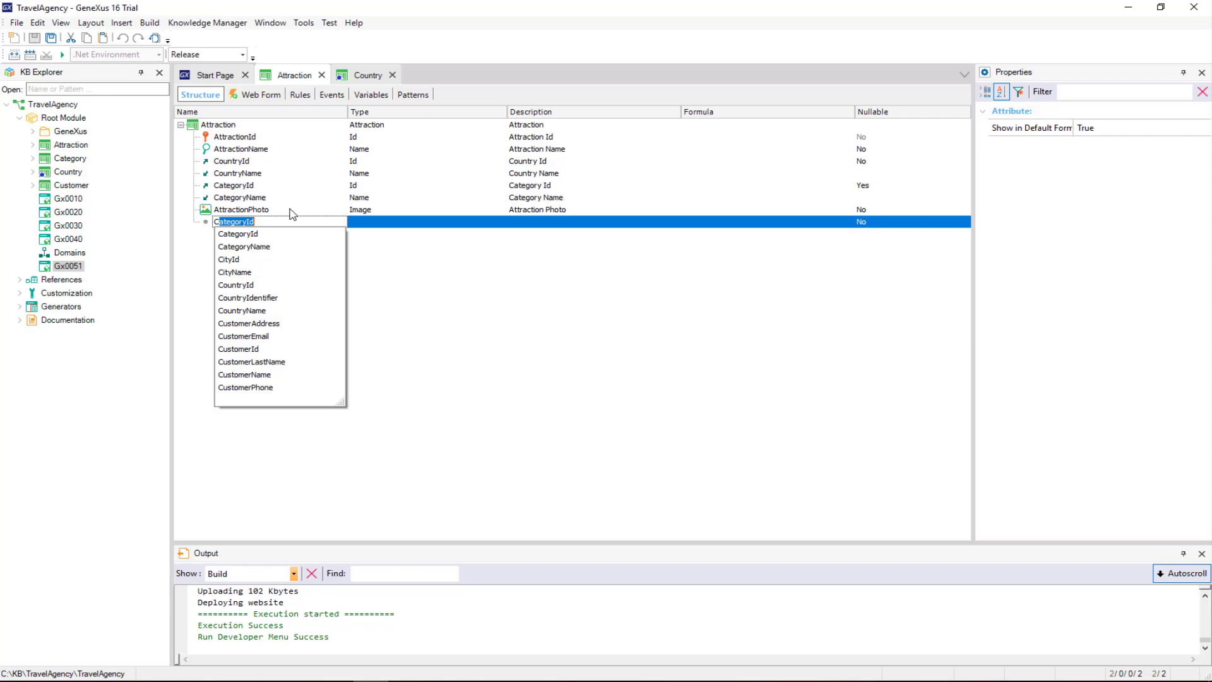
Add CityId and CityName to the Attraction structure, save, and set CityId Nullable to Yes
click(228, 258)
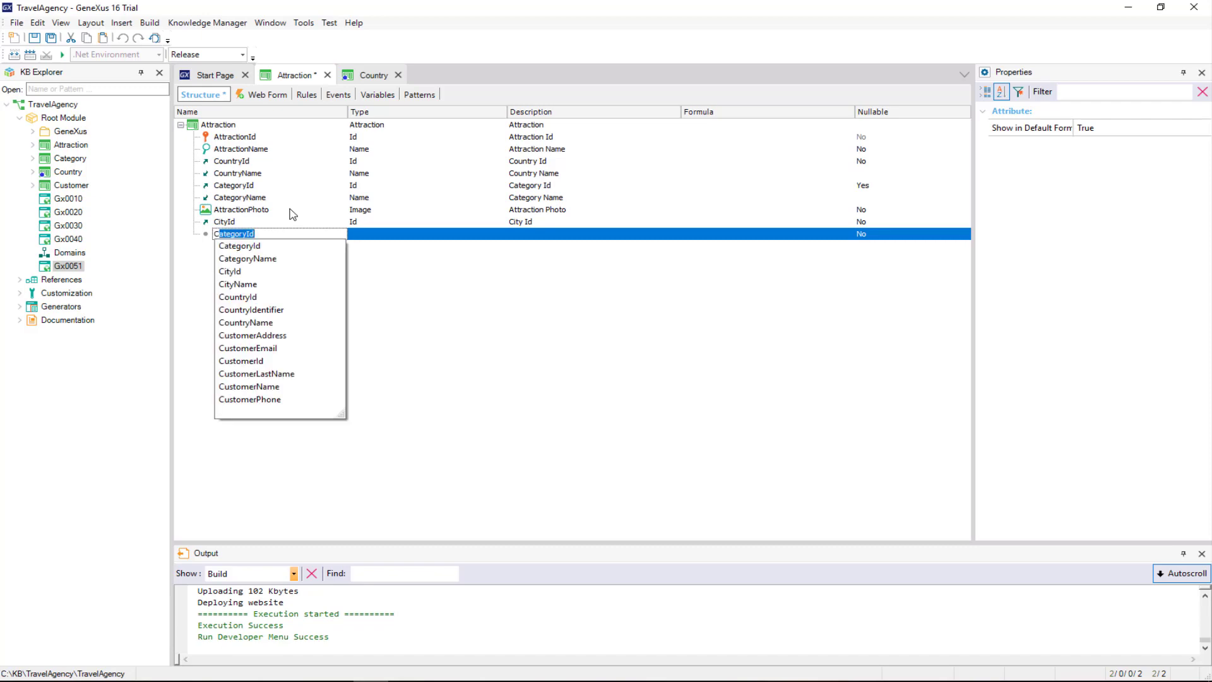
click(238, 285)
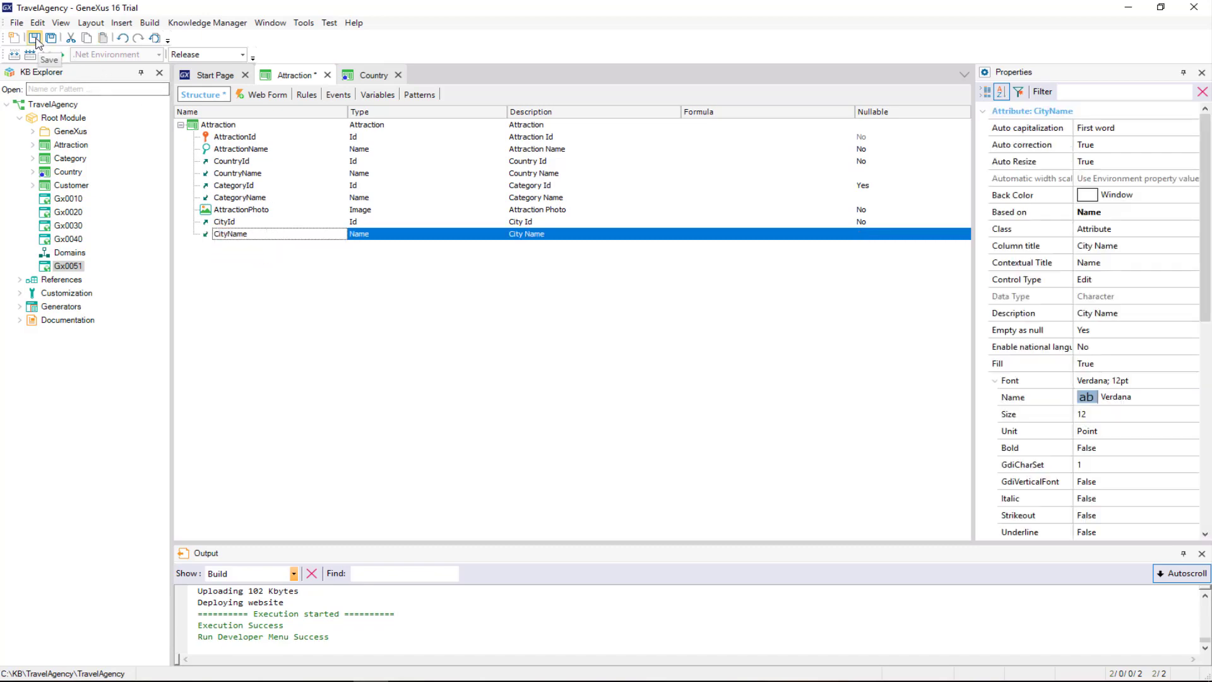
click(34, 37)
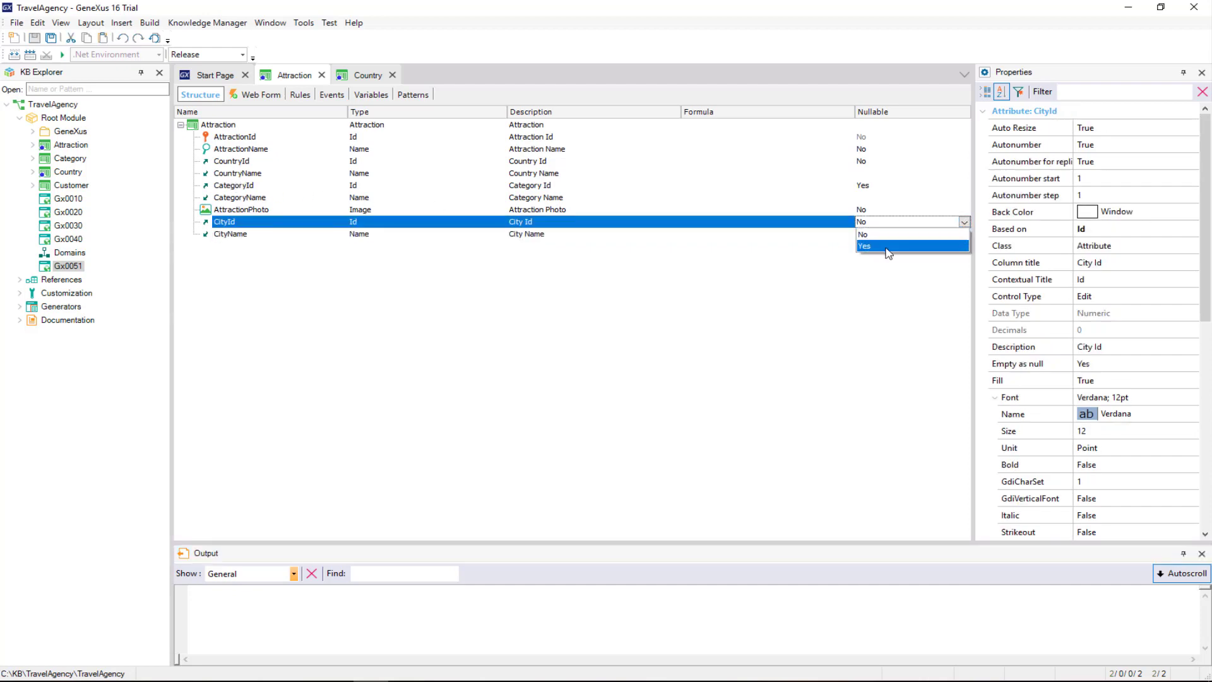
click(865, 246)
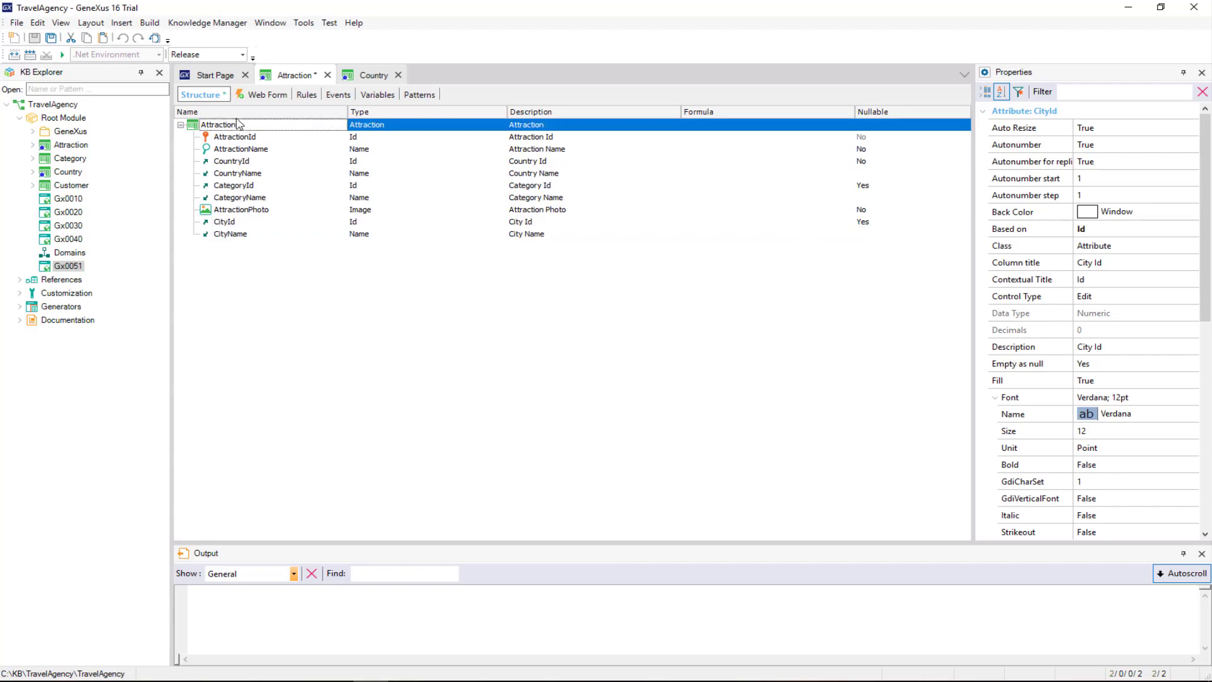
click(218, 124)
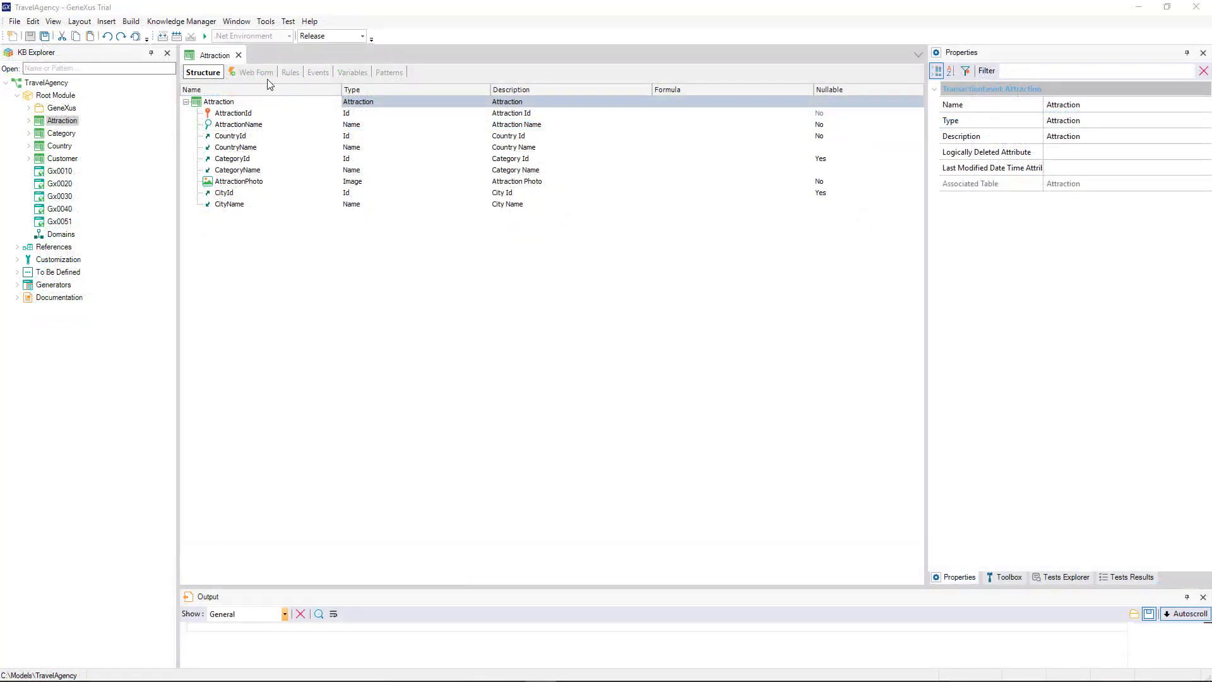
Move CityId and CityName directly below CountryName in the Attraction structure and save
click(255, 72)
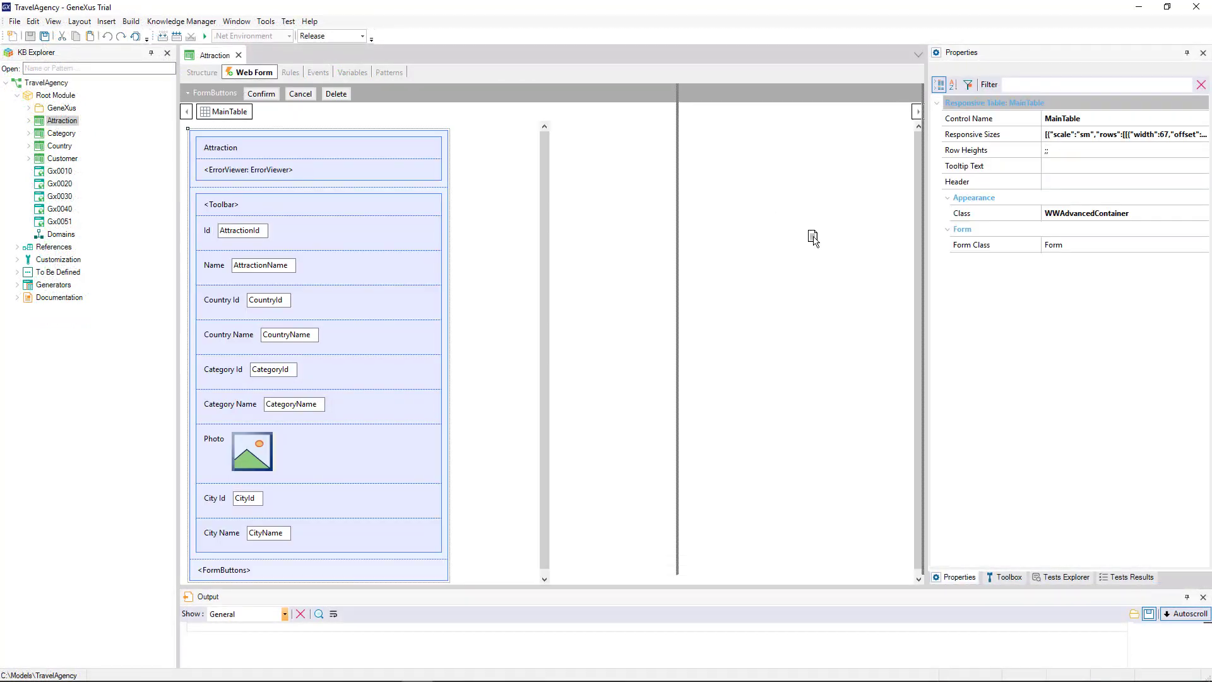
click(202, 72)
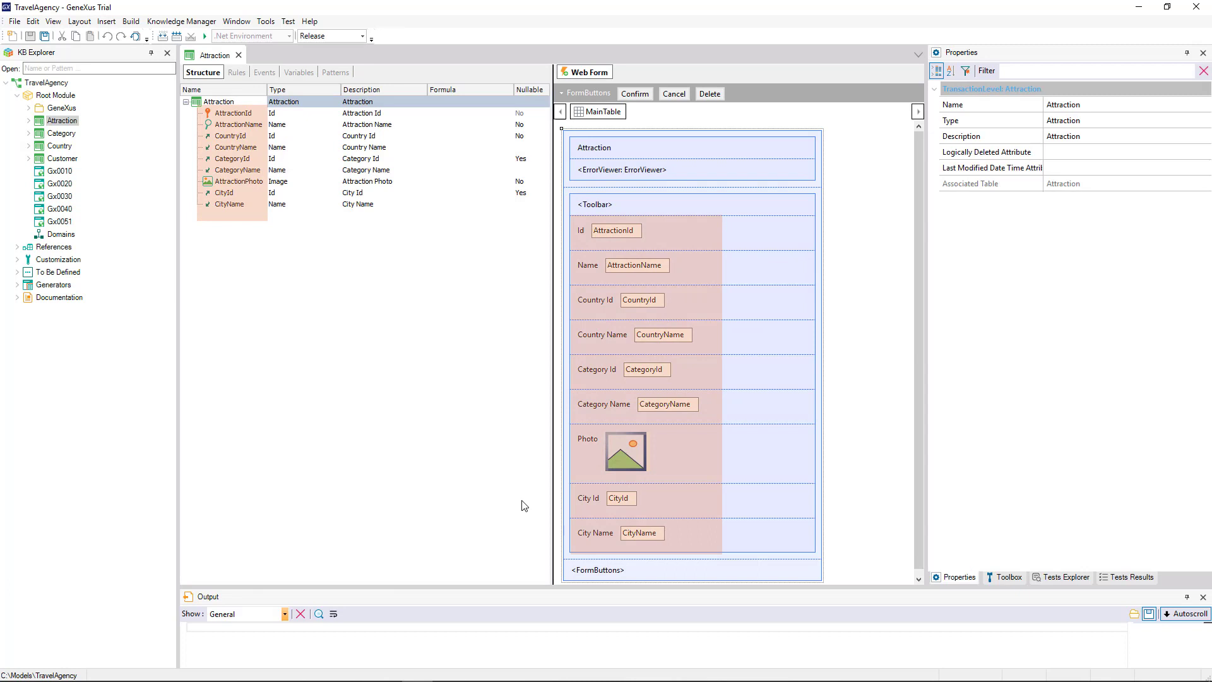
click(224, 192)
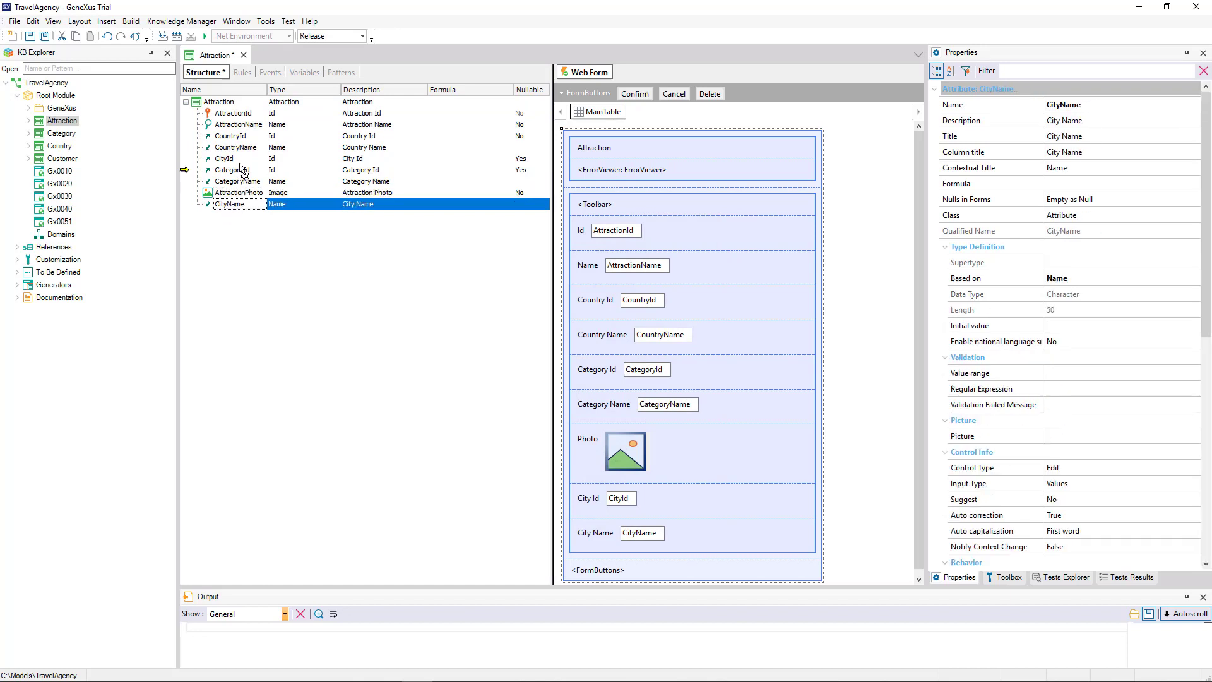
click(238, 203)
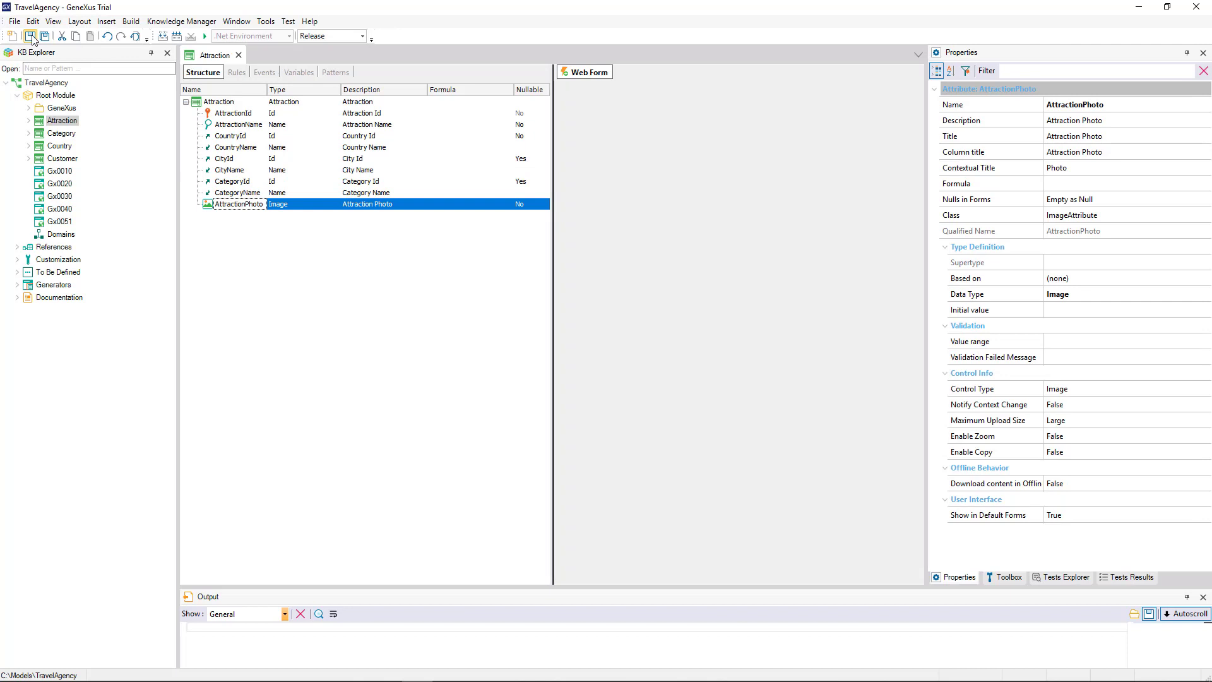
click(590, 72)
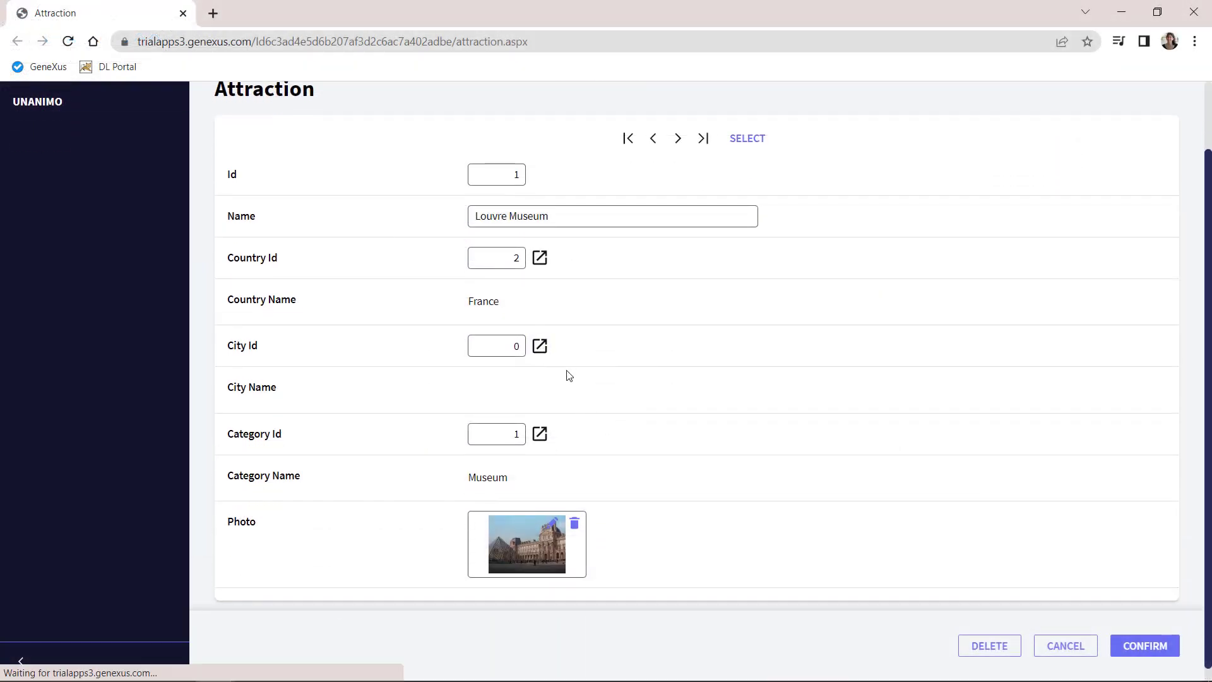
Enter City Id 1 (Paris) for Louvre Museum and confirm
text(1)
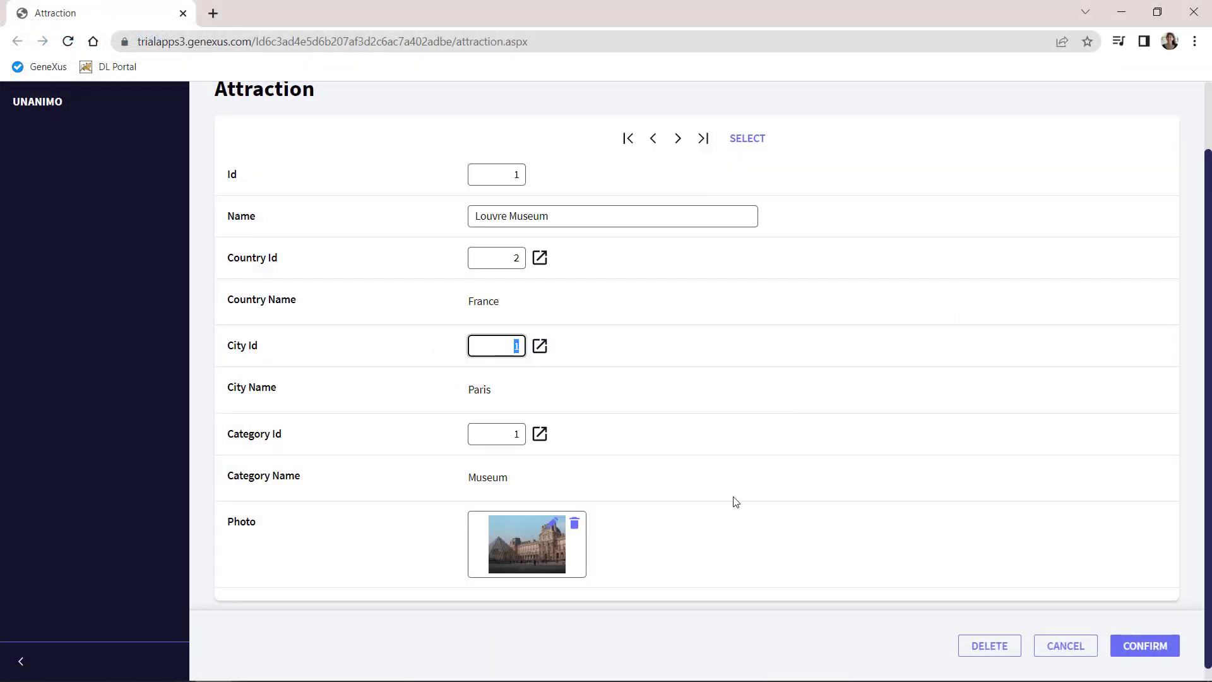
click(1143, 646)
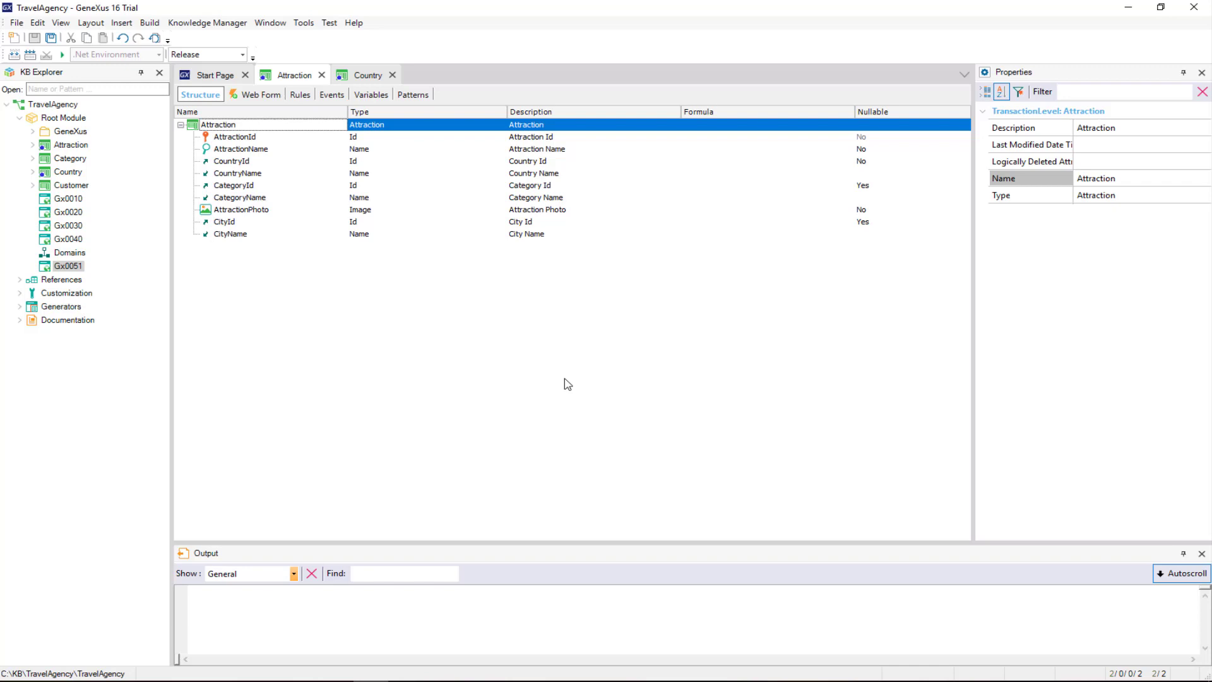
Commit the four pending changes with comment 'New concept: City. A second level was added to Country transaction.'
click(207, 22)
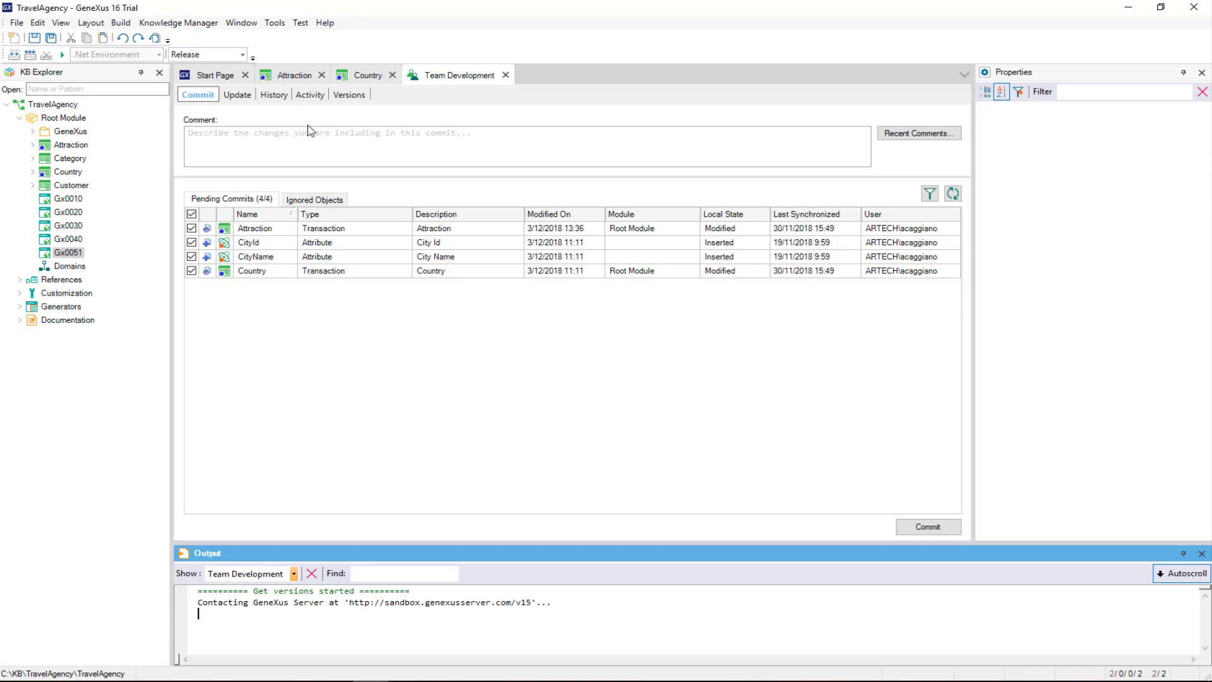
text(New concept: City. A second level was added to Country transaction.)
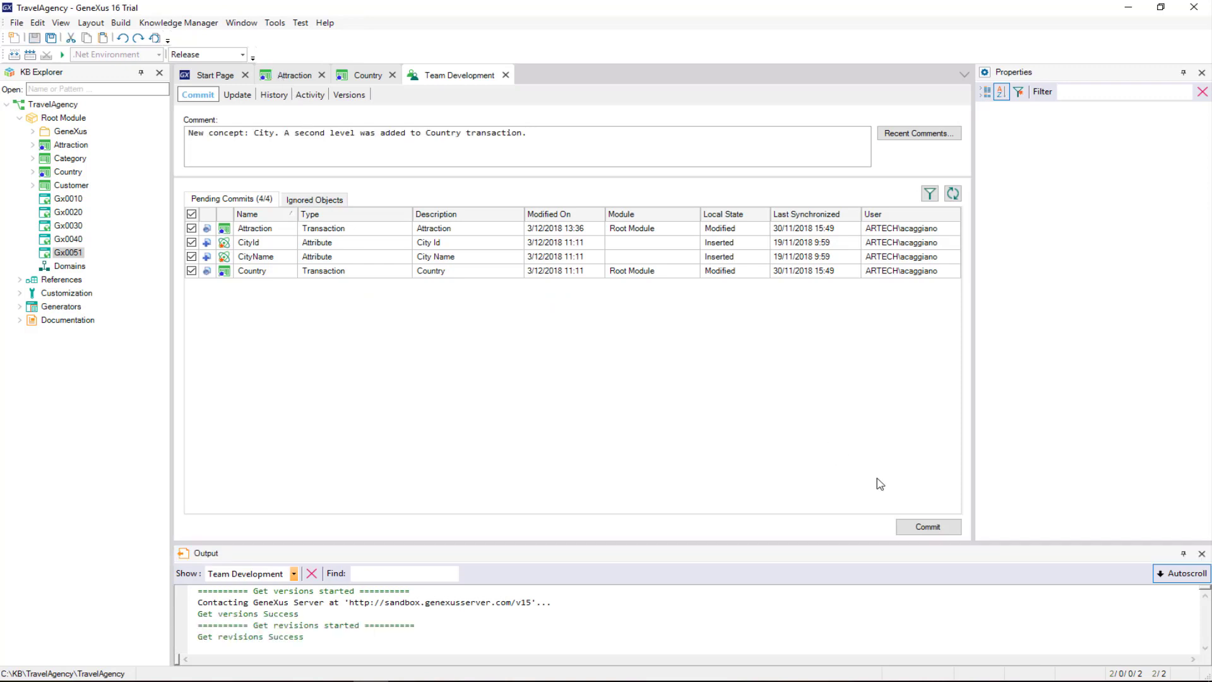
click(927, 526)
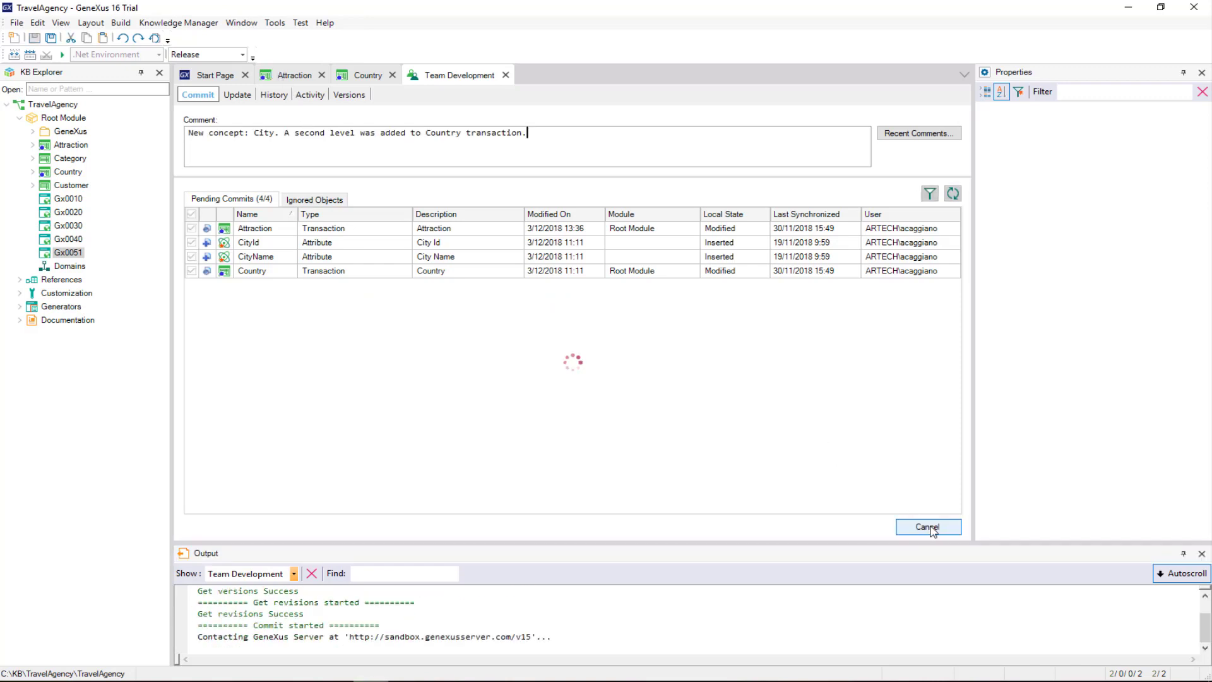